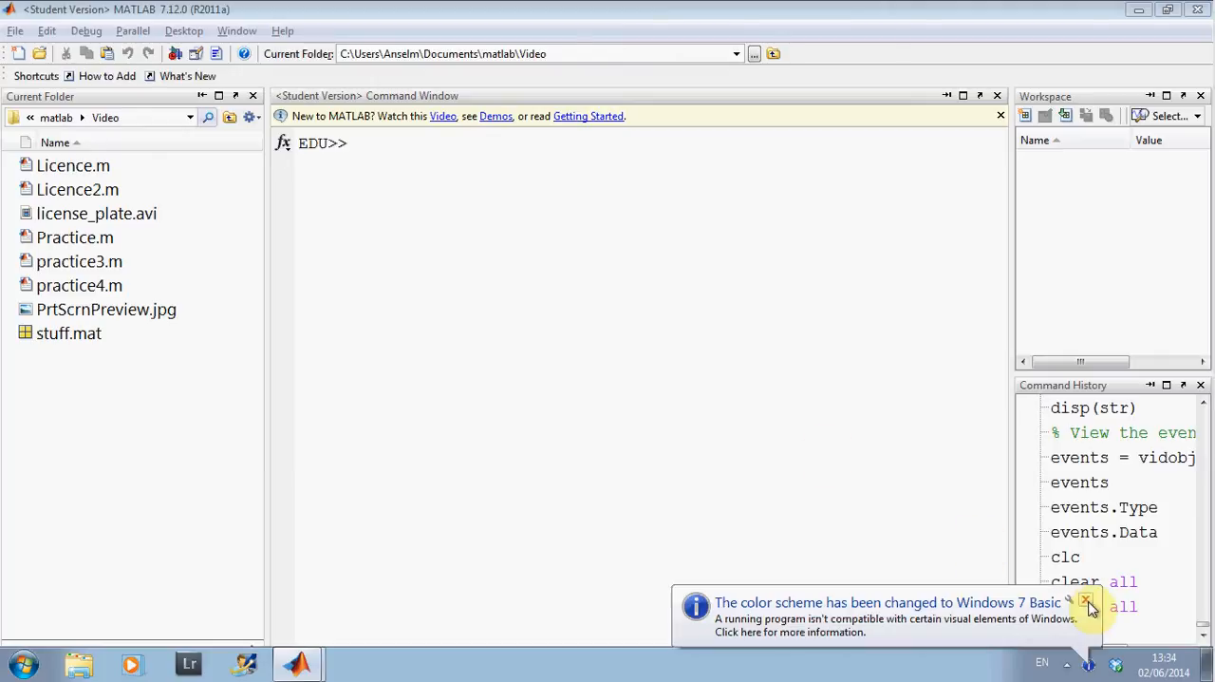
Step: Dismiss the colour scheme notification and load practice4.m into the editor from the Current Folder
click(1086, 604)
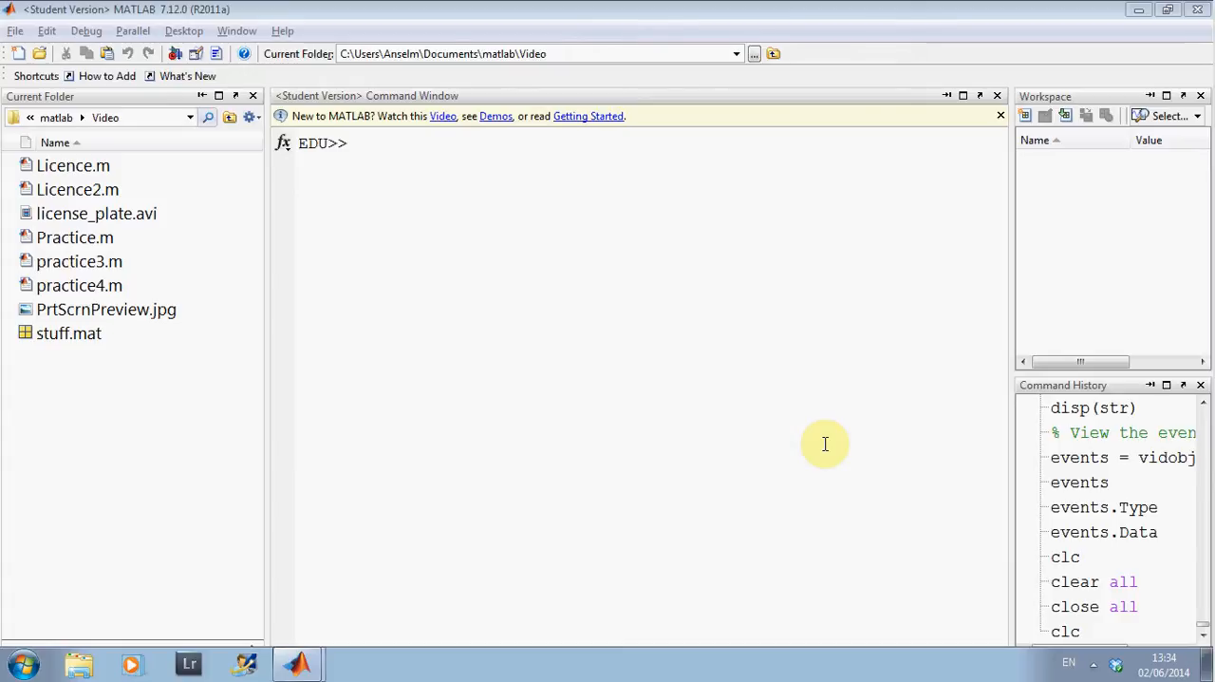
double_click(80, 284)
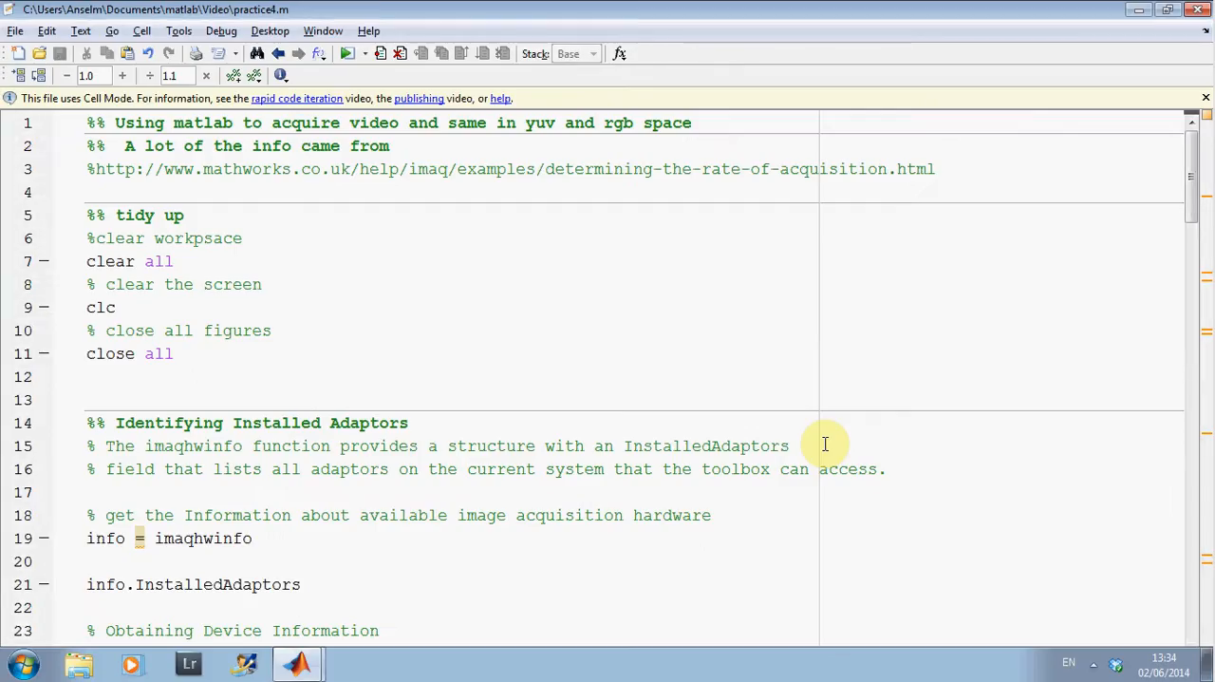
mouse_move(1192, 181)
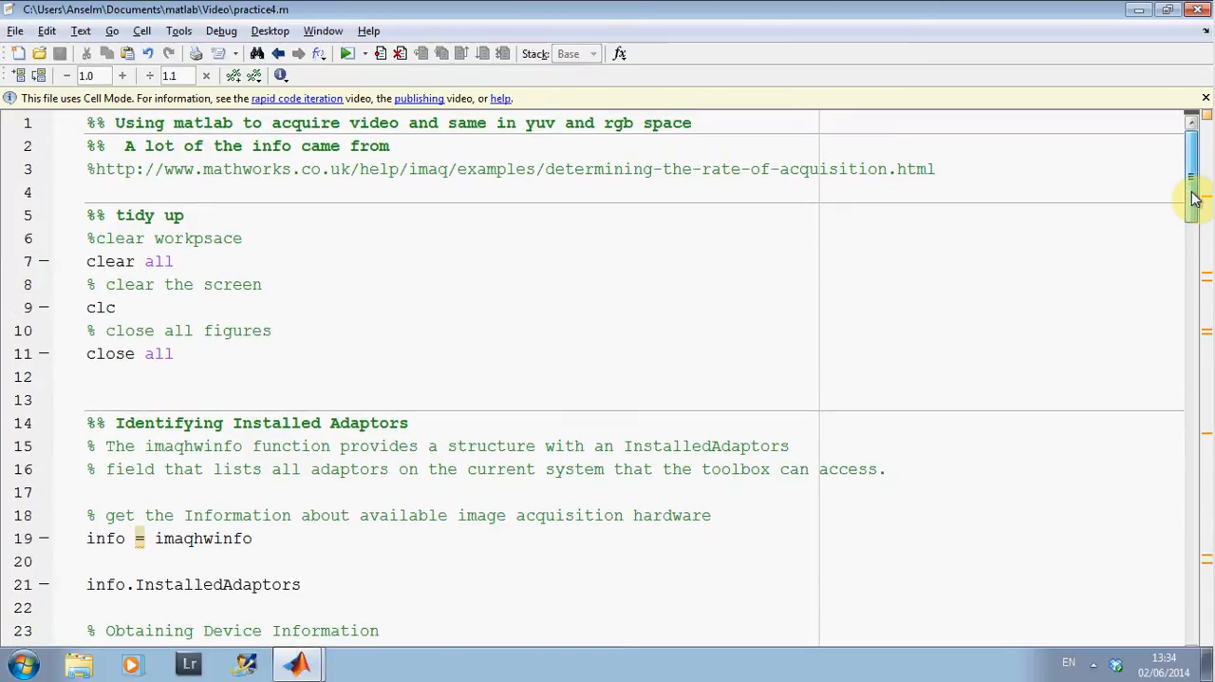
scroll(down, 3)
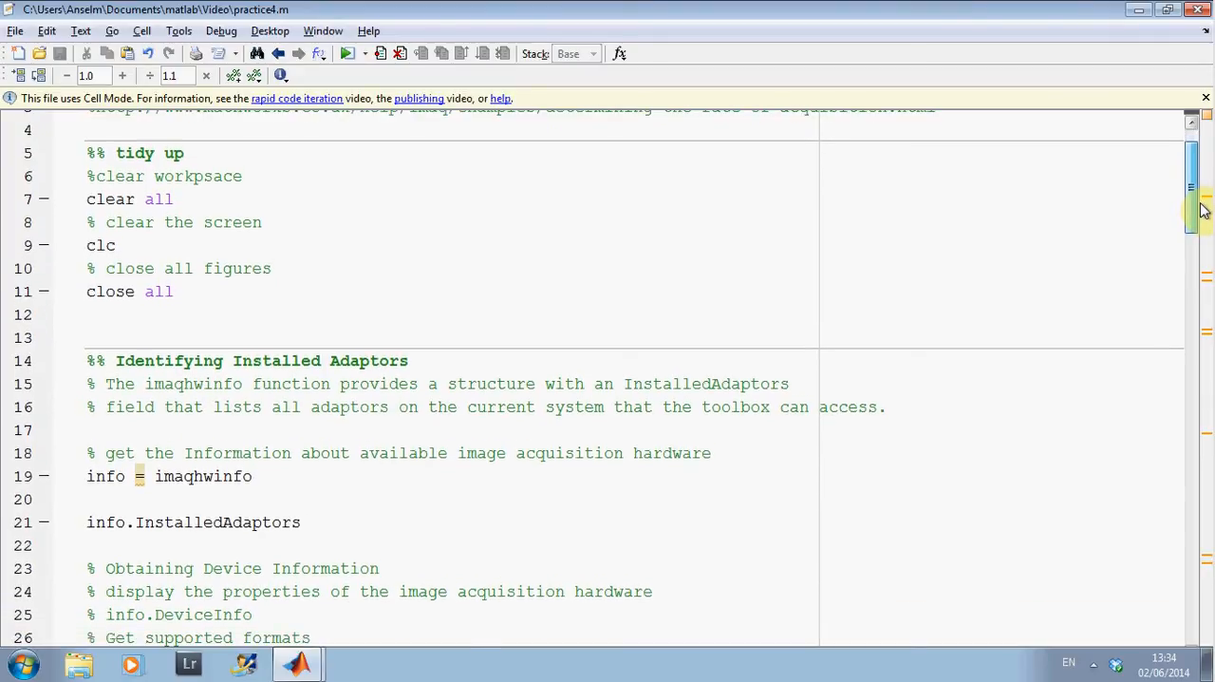
scroll(down, 3)
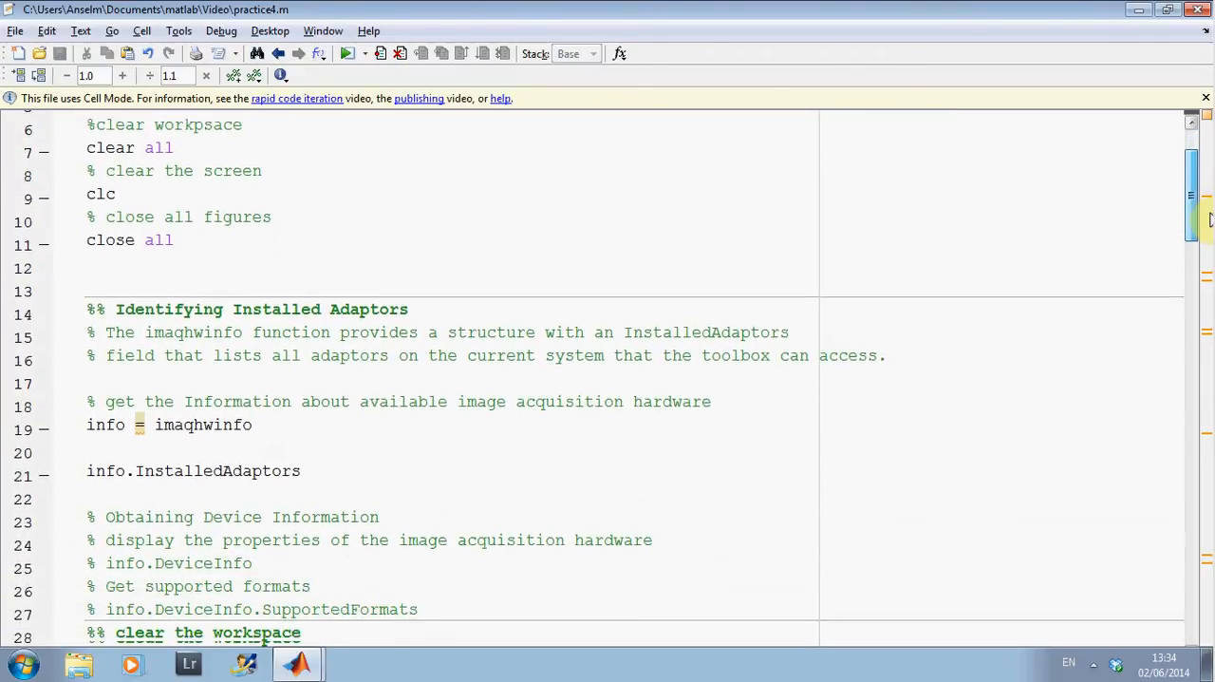
scroll(down, 3)
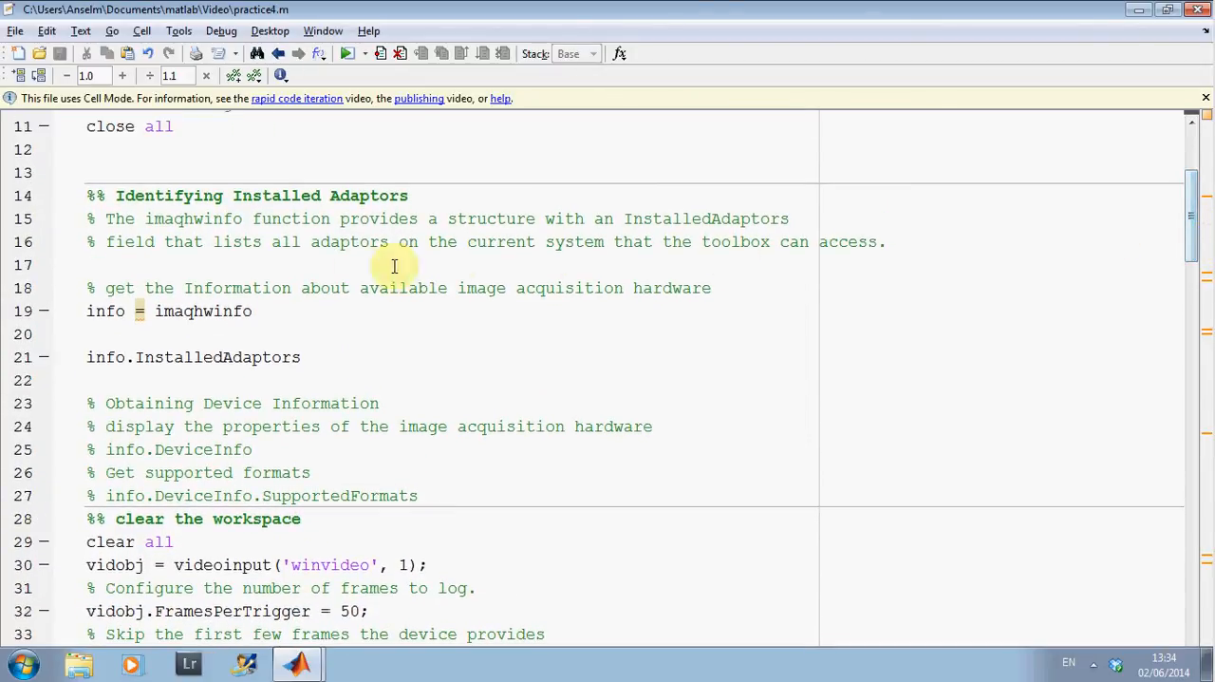
mouse_move(1048, 308)
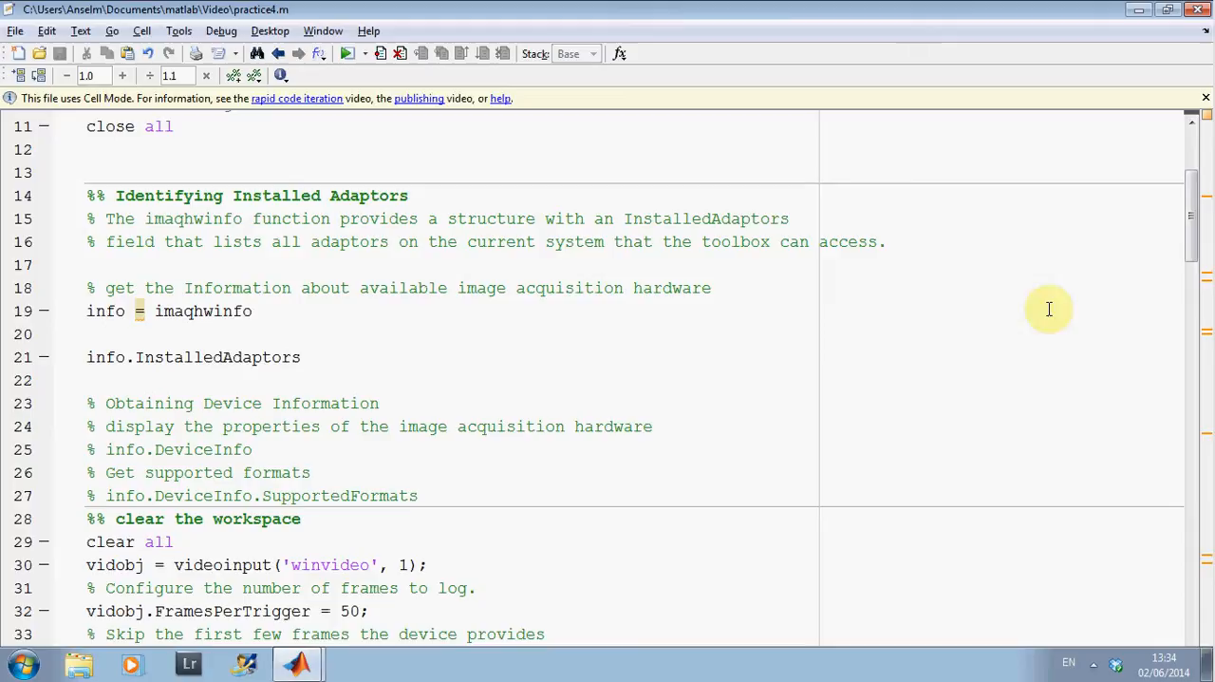
Step: Scroll through the script's frame-rate, preview and acquisition code without running it
scroll(down, 3)
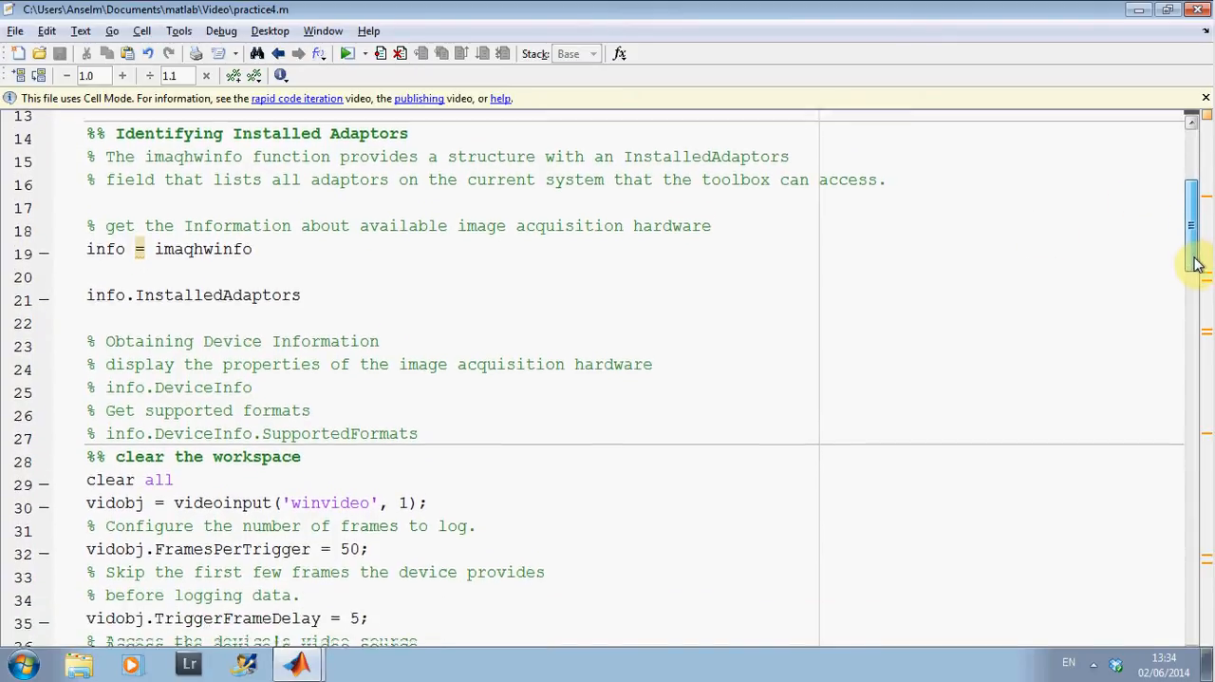
scroll(down, 3)
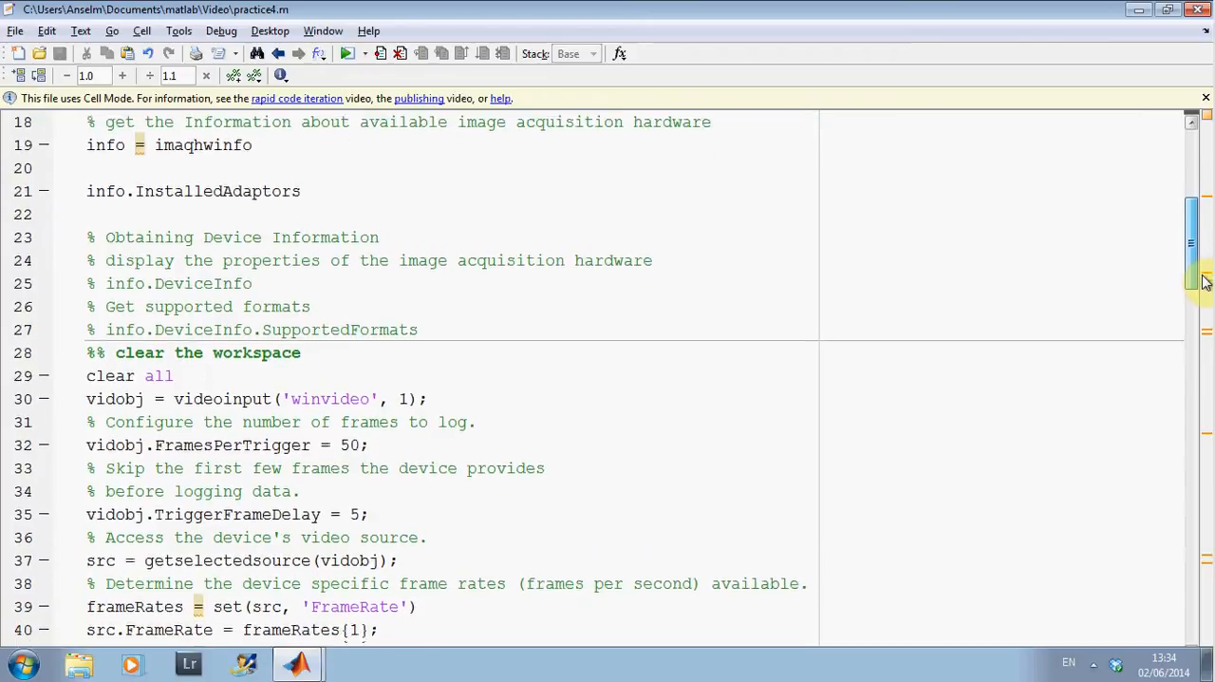
scroll(down, 3)
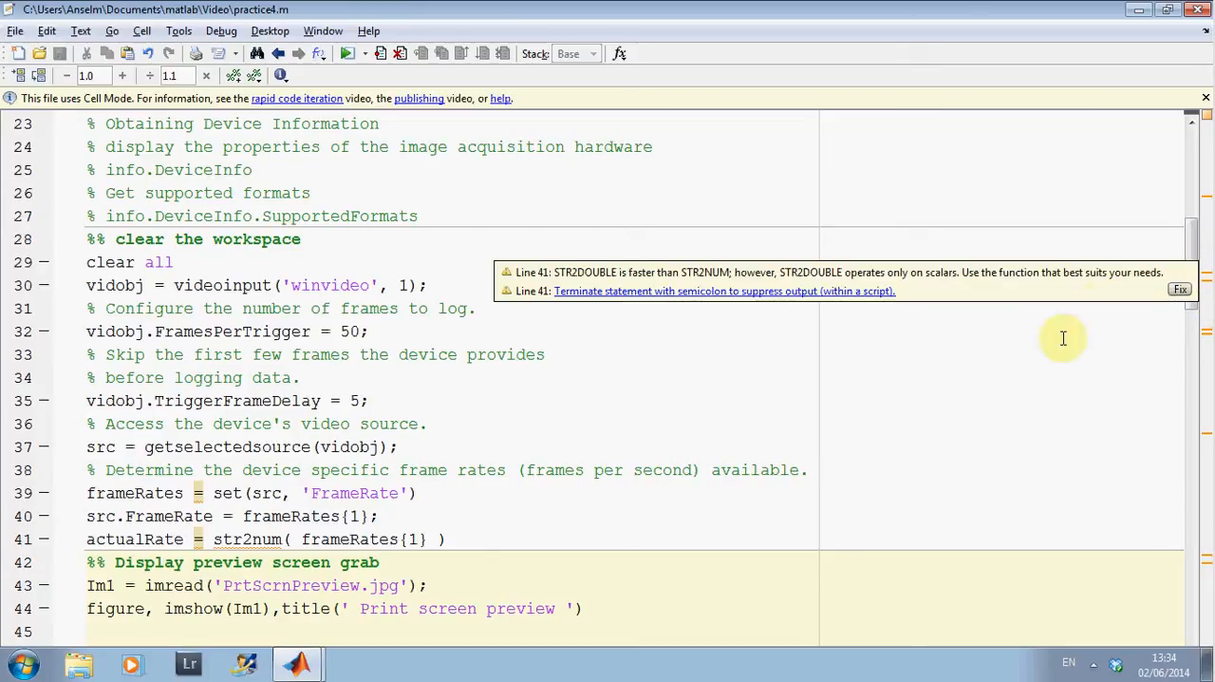
mouse_move(323, 372)
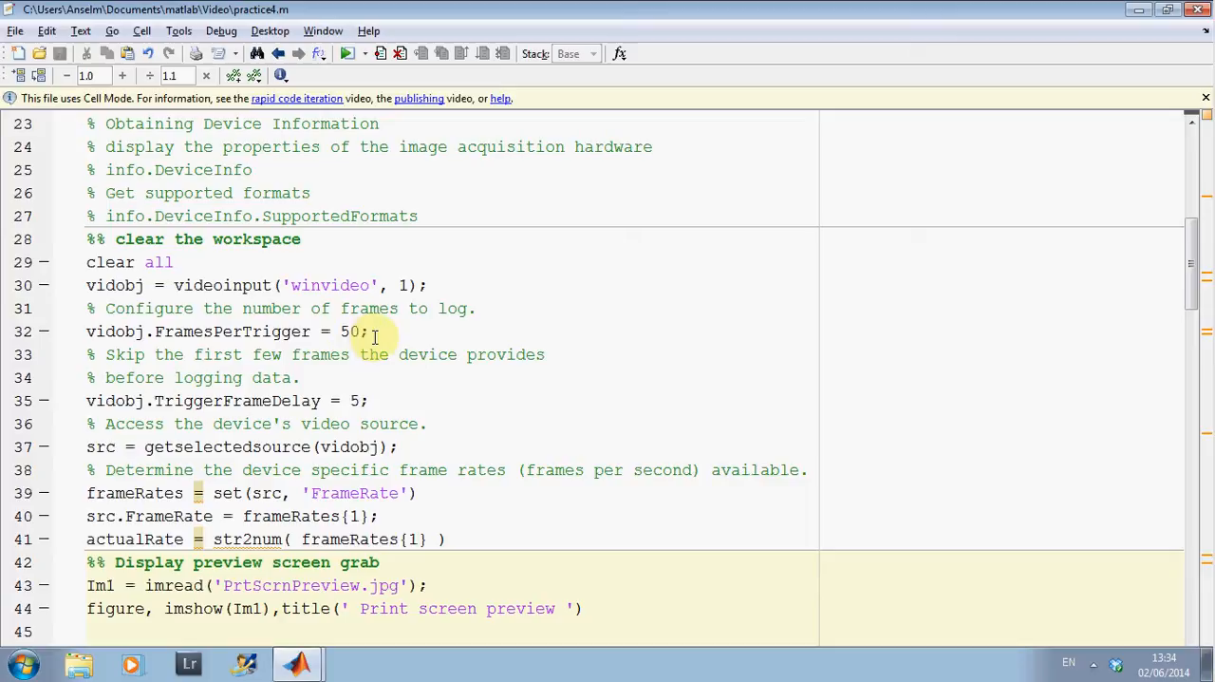
mouse_move(393, 395)
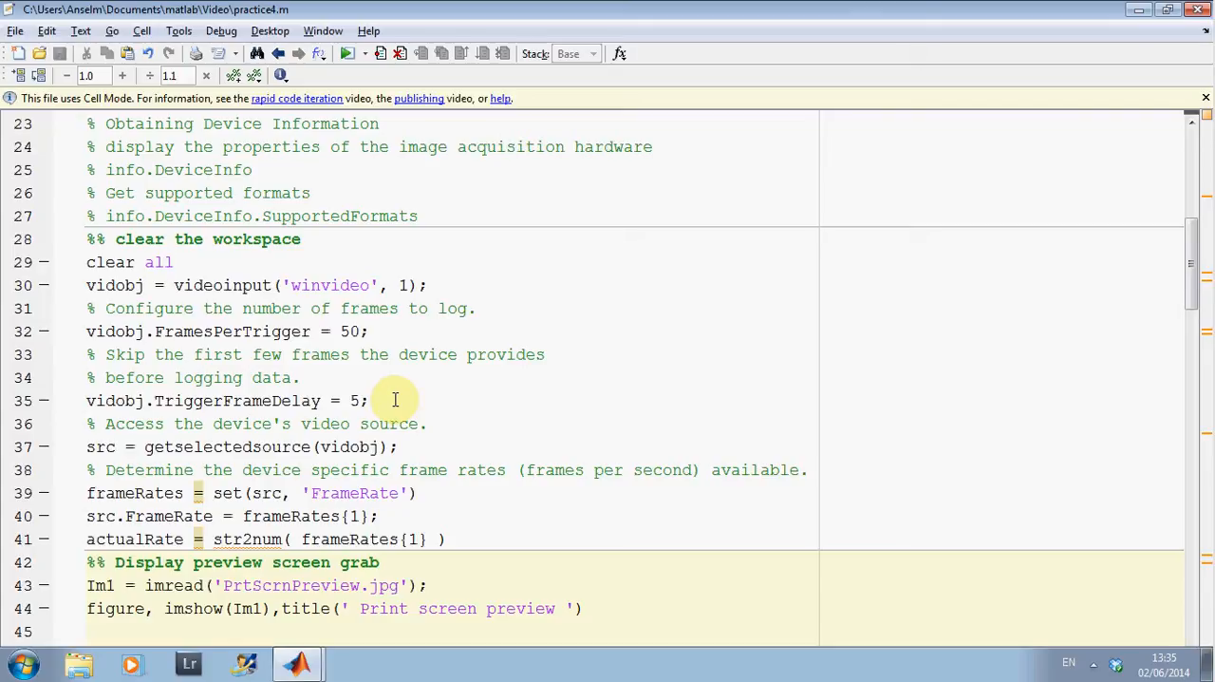
mouse_move(429, 501)
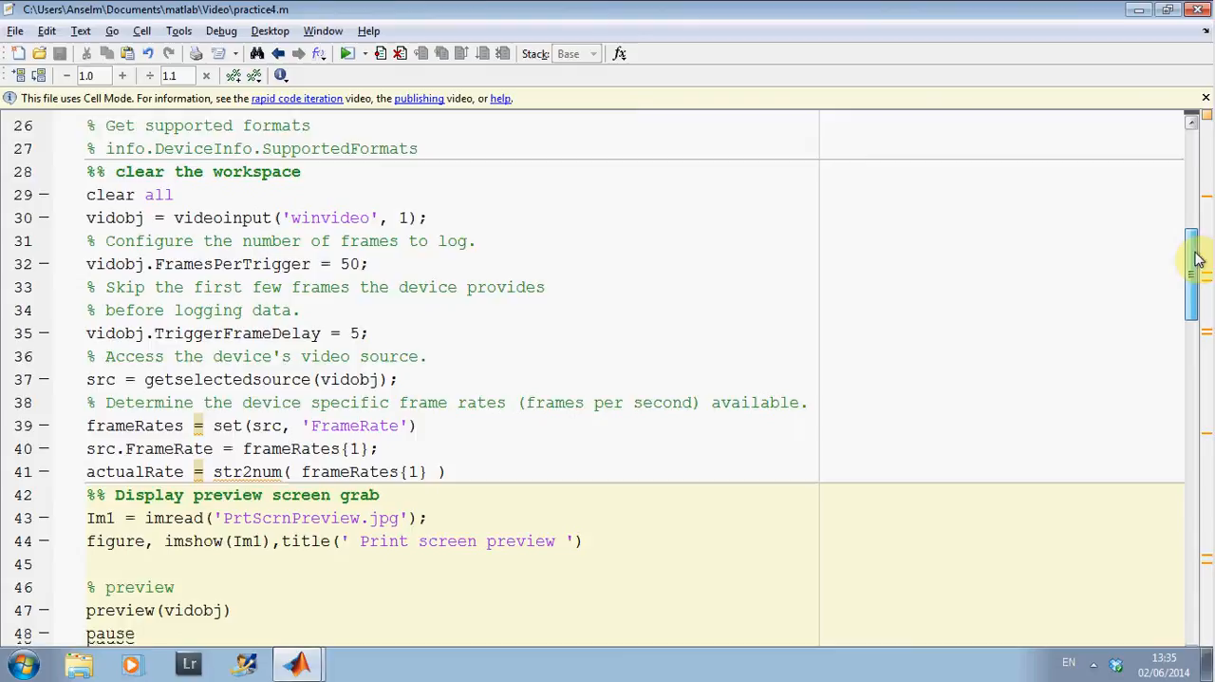
scroll(down, 3)
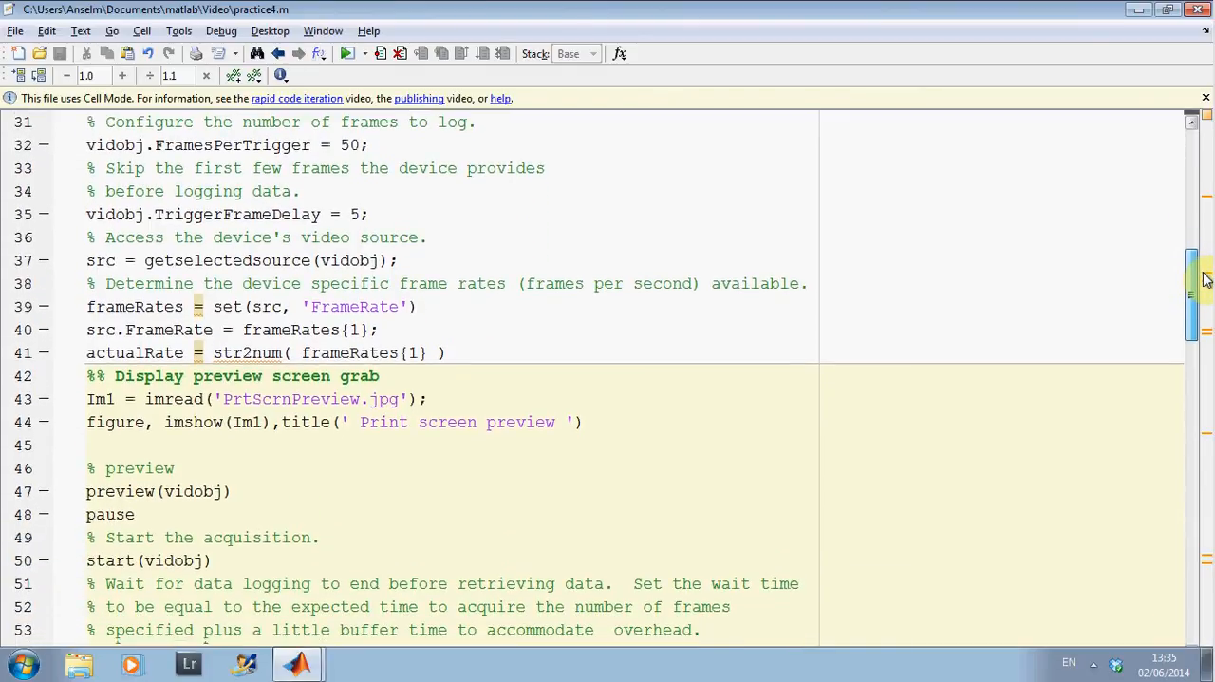
scroll(down, 3)
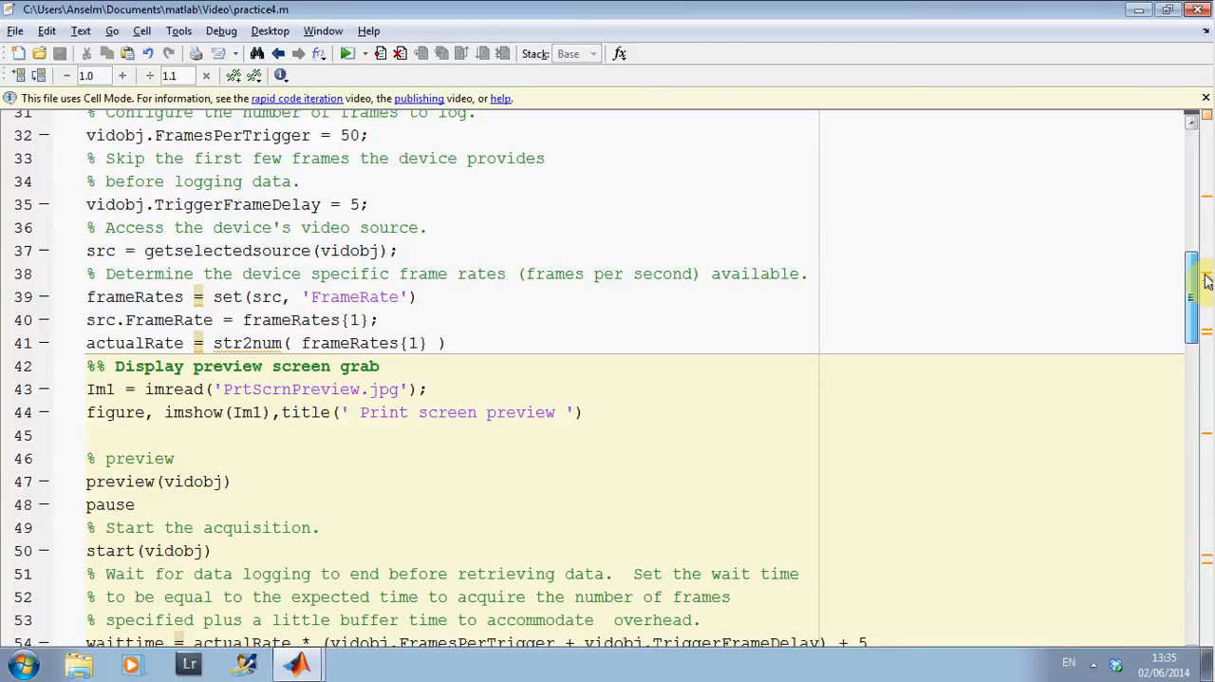
scroll(down, 3)
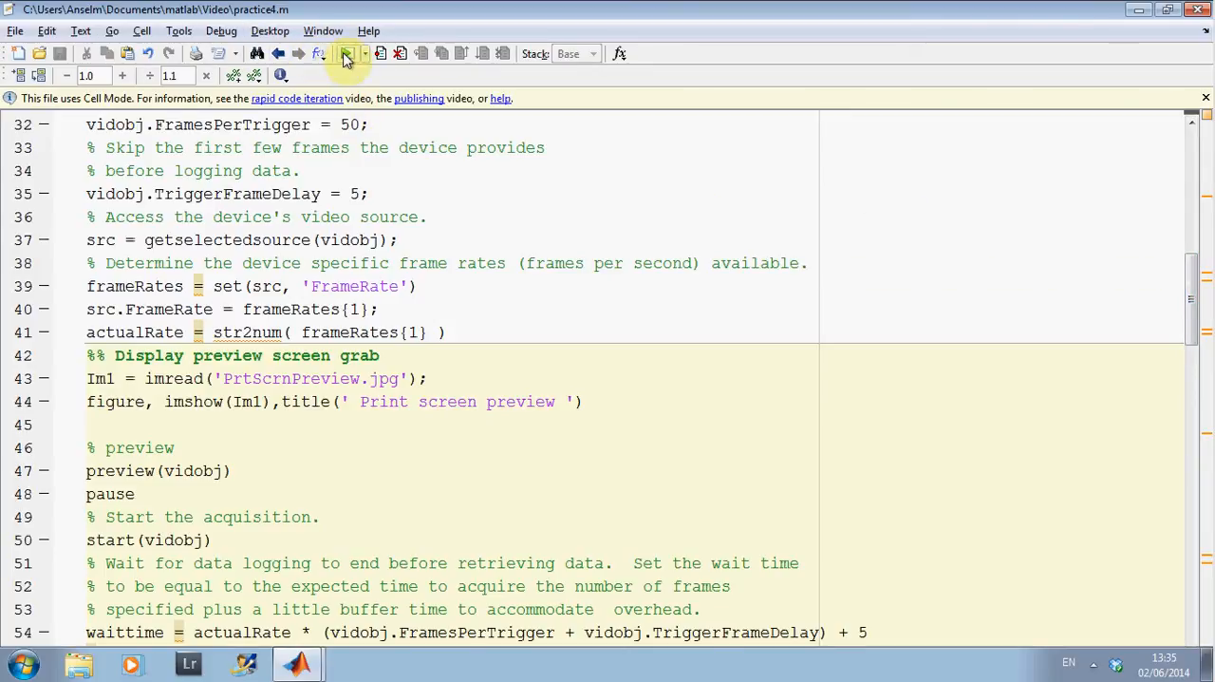
Step: Run the script so it prints the winvideo adaptor, frame rates 7.5 and 5, and actual rate 7.5
click(347, 53)
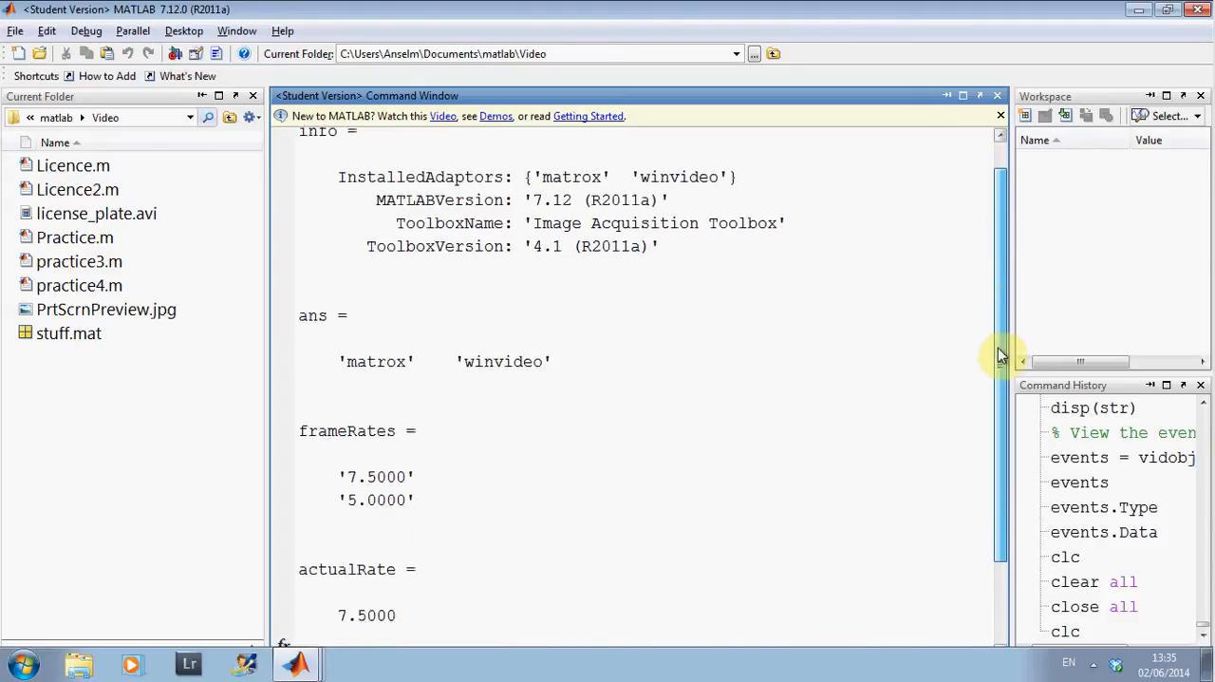
scroll(down, 3)
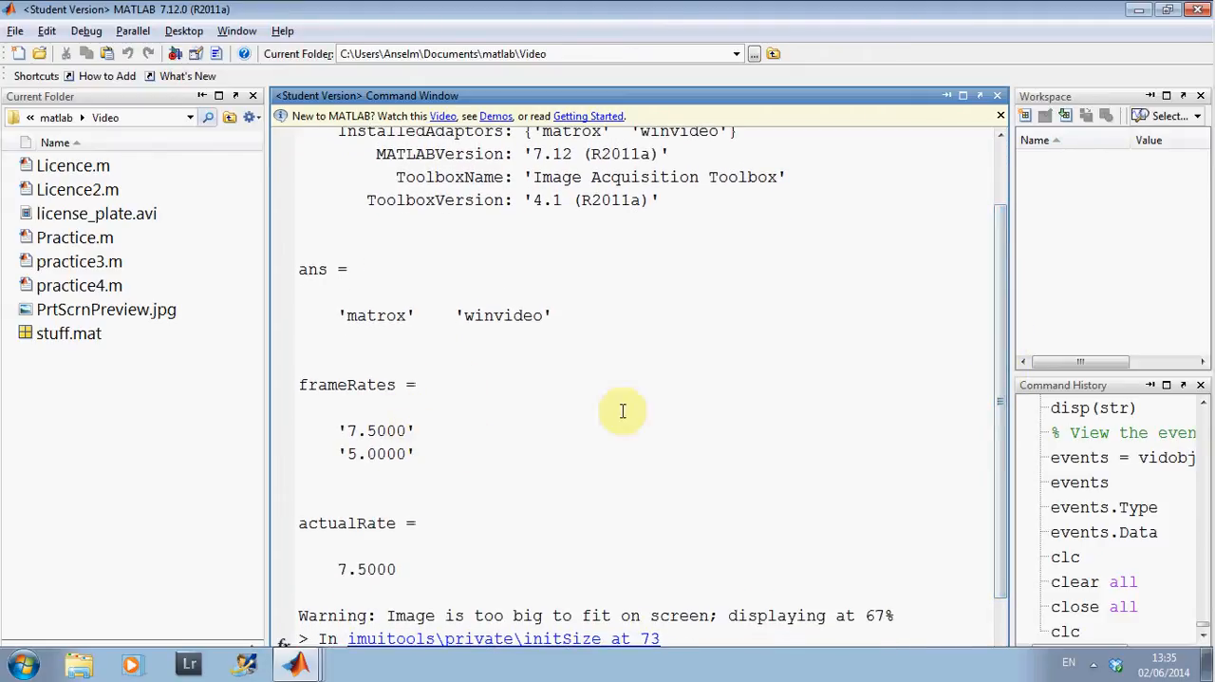
mouse_move(1003, 371)
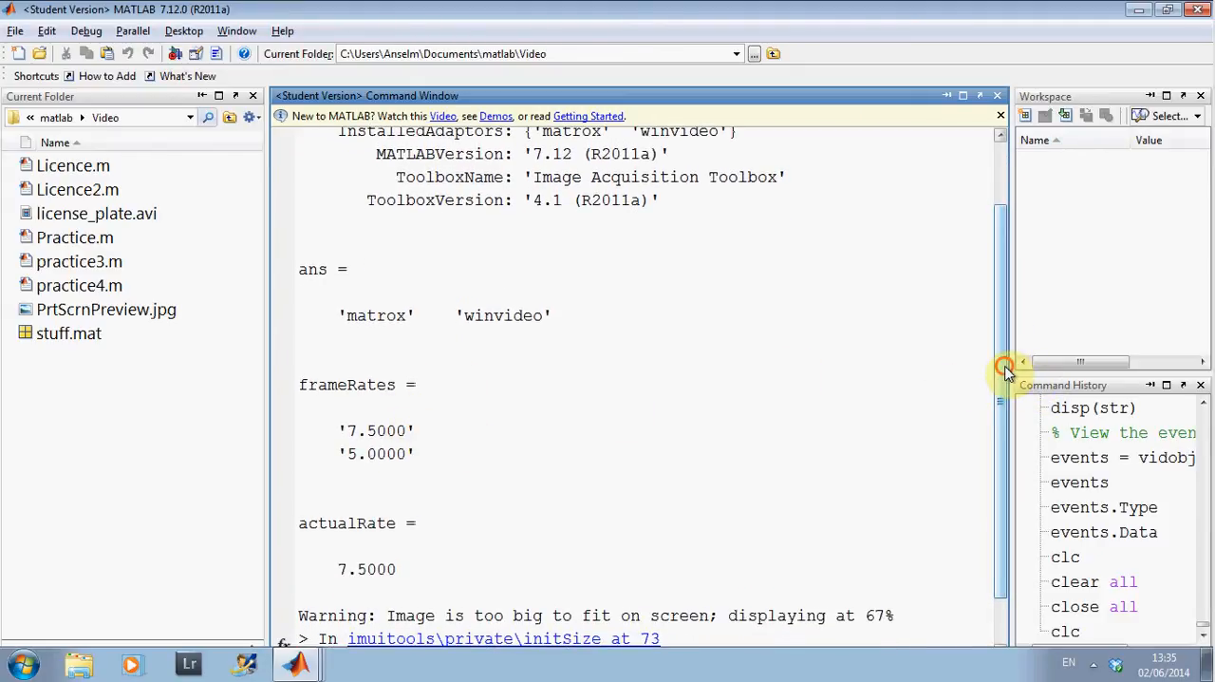
scroll(down, 3)
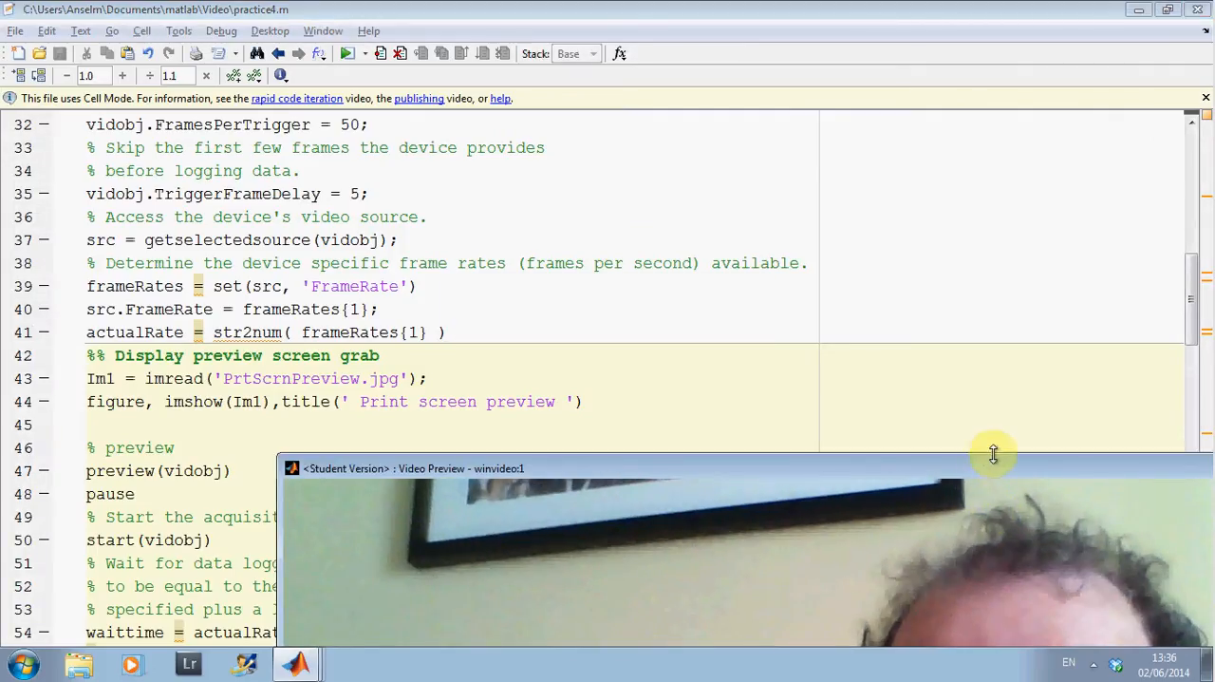
Step: Bring the live webcam preview into view, then close the print screen preview figure and the live preview
drag(991, 454, 873, 368)
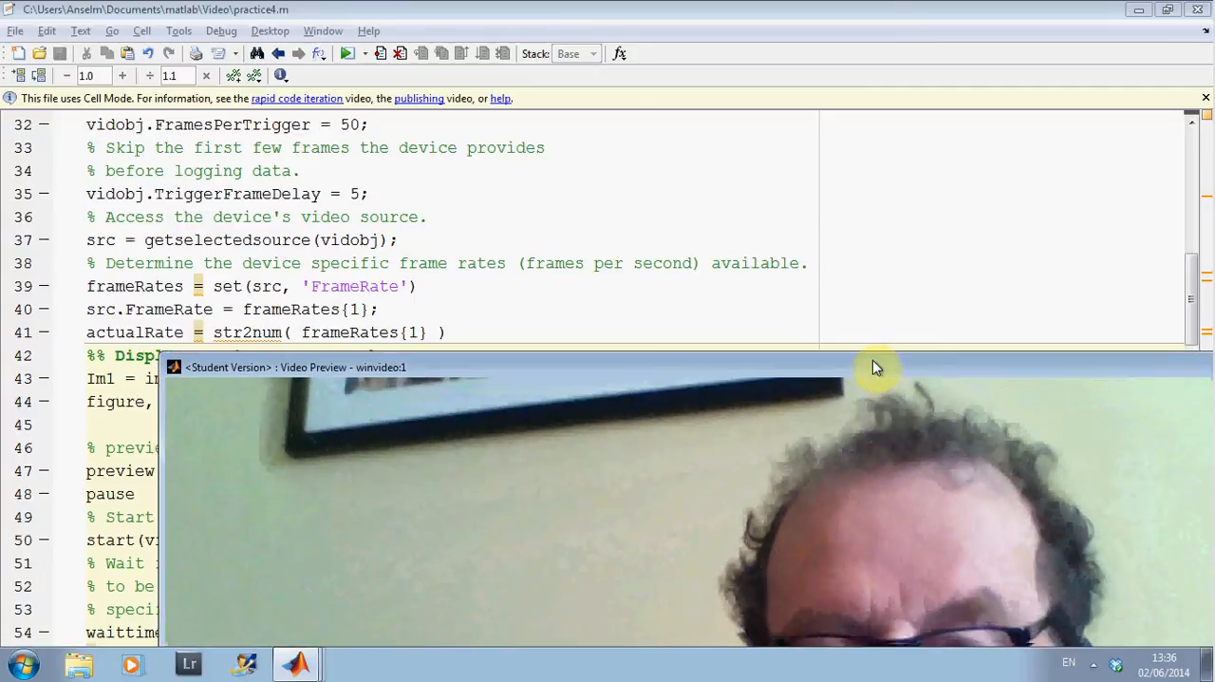
drag(873, 369, 832, 307)
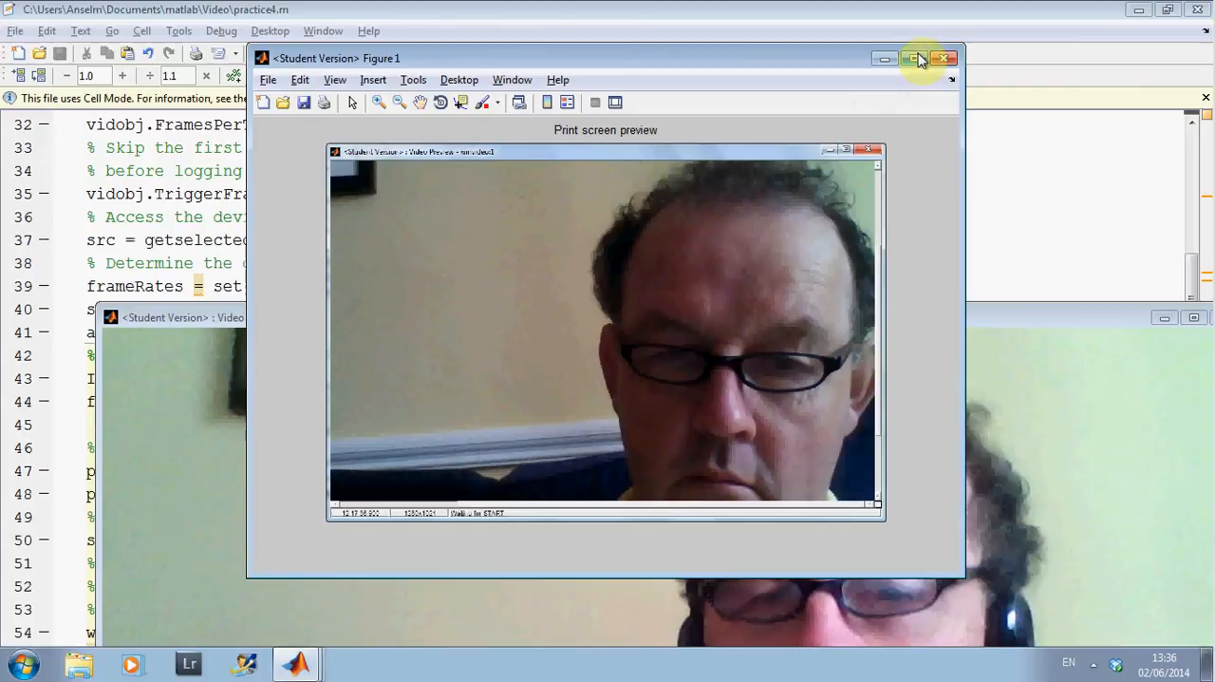
click(943, 57)
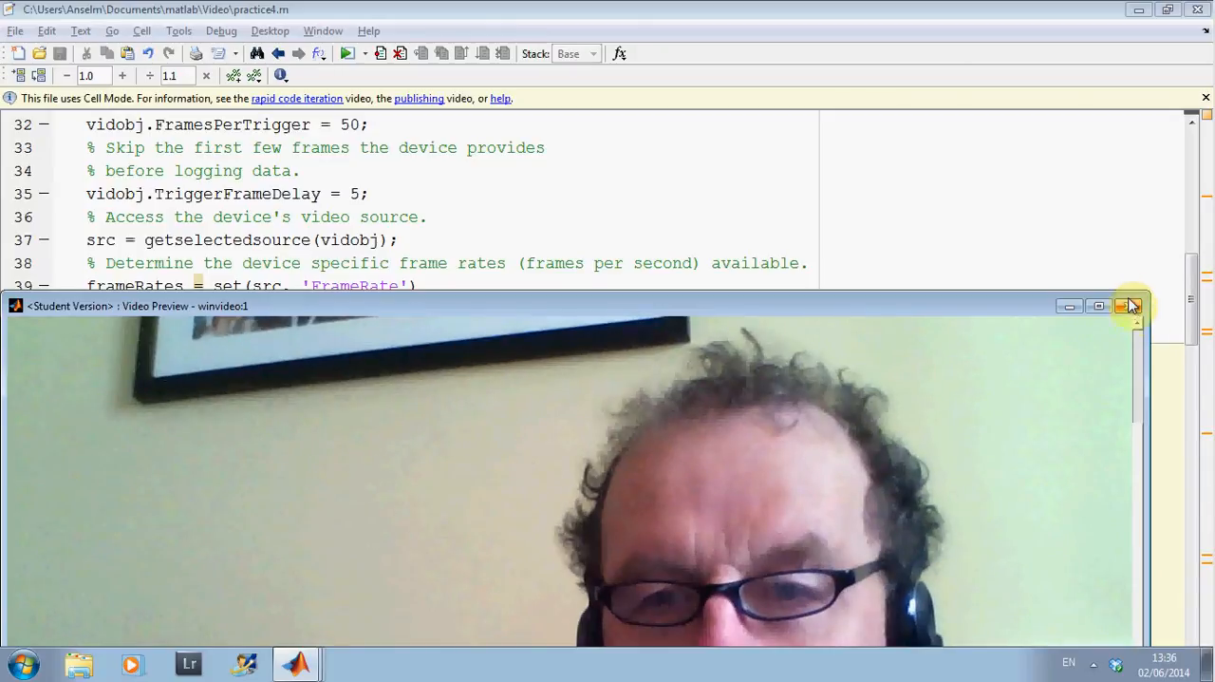
click(1131, 305)
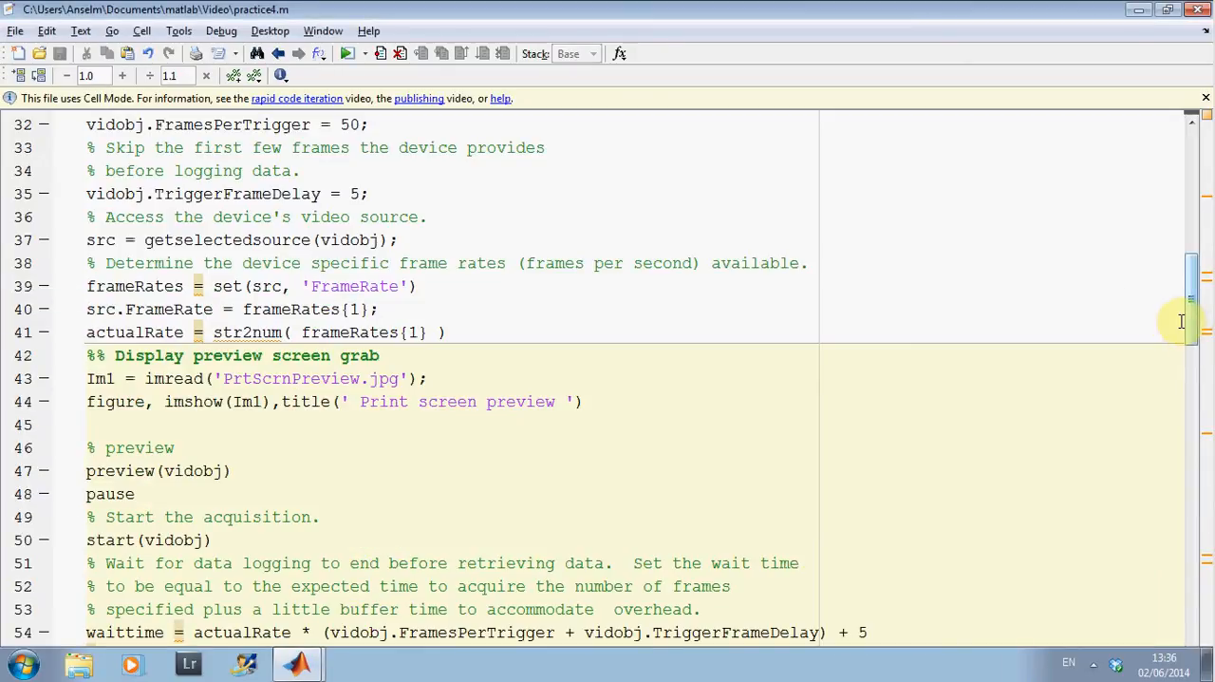
Step: Scroll the script to the acquisition, getdata and timestamp plotting section
scroll(down, 3)
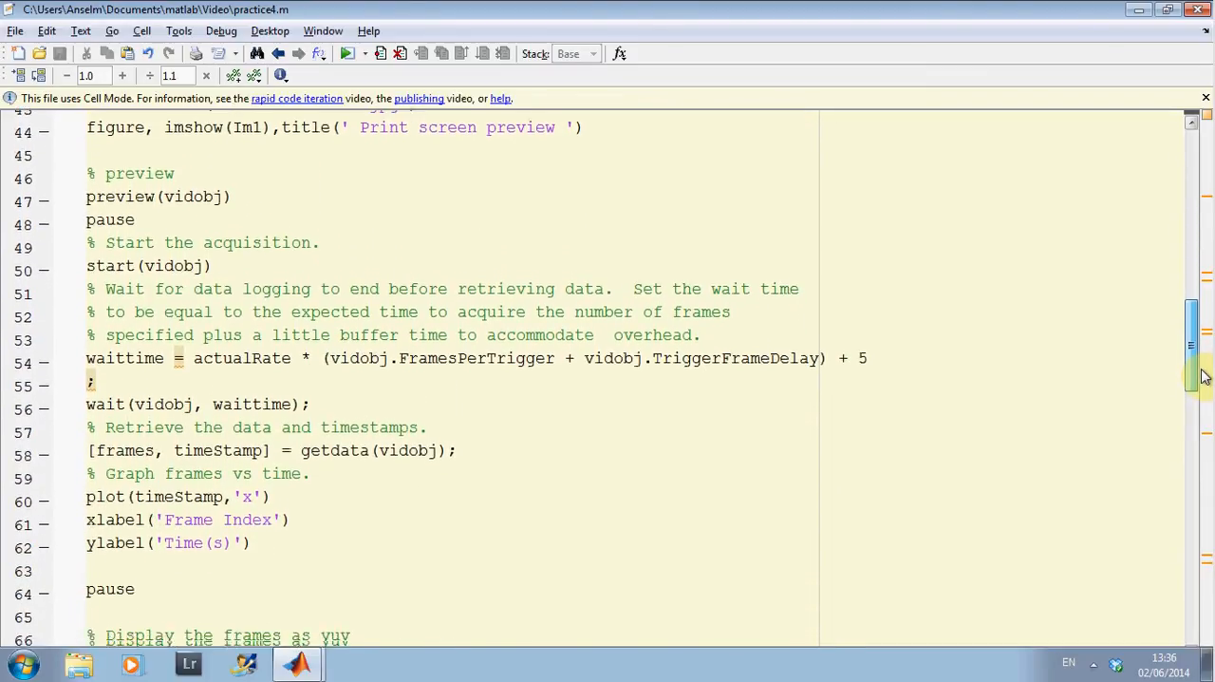
scroll(down, 3)
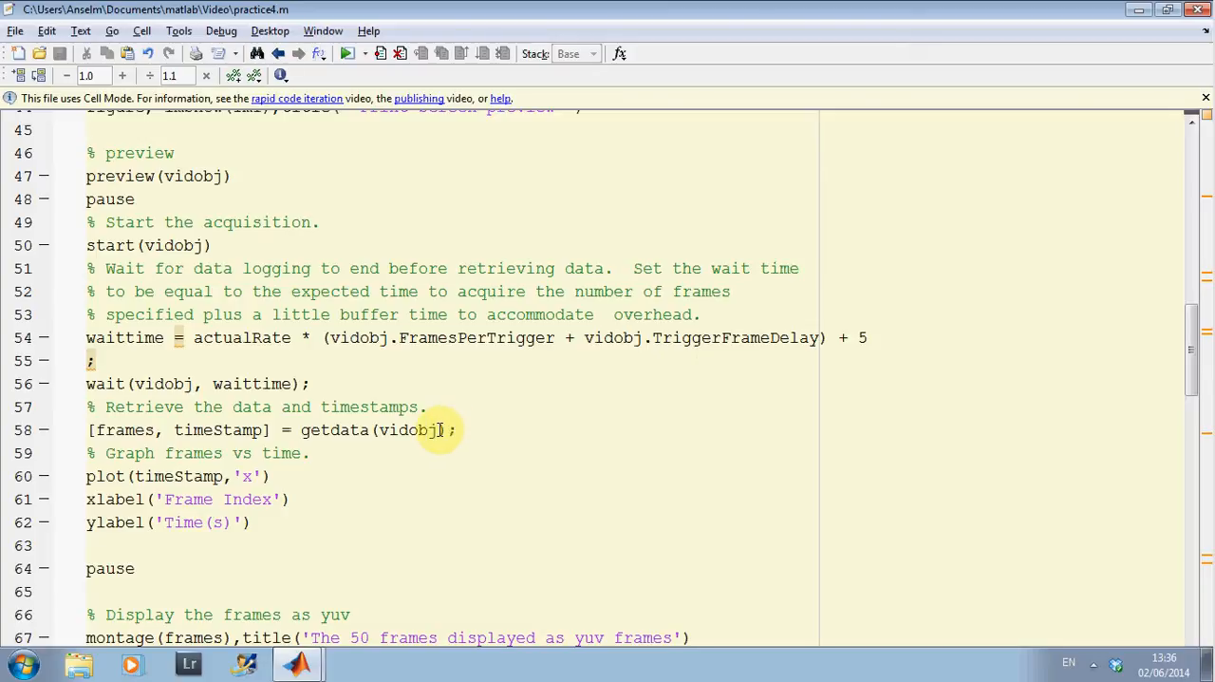
mouse_move(385, 453)
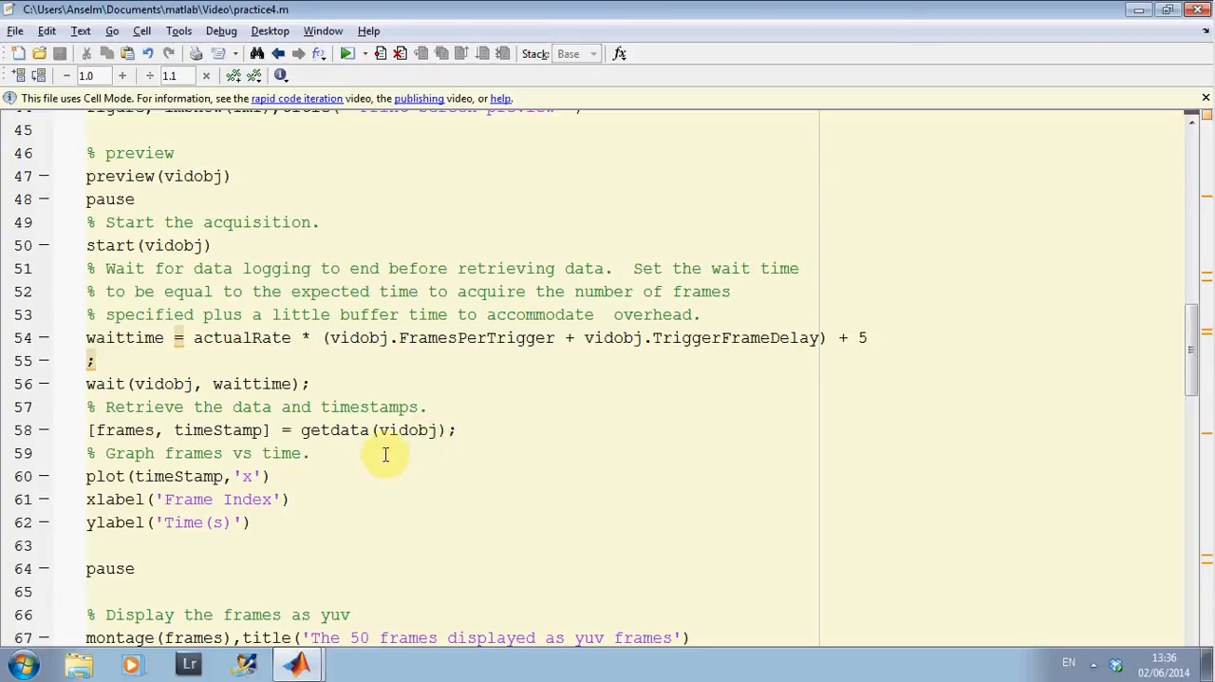
mouse_move(212, 549)
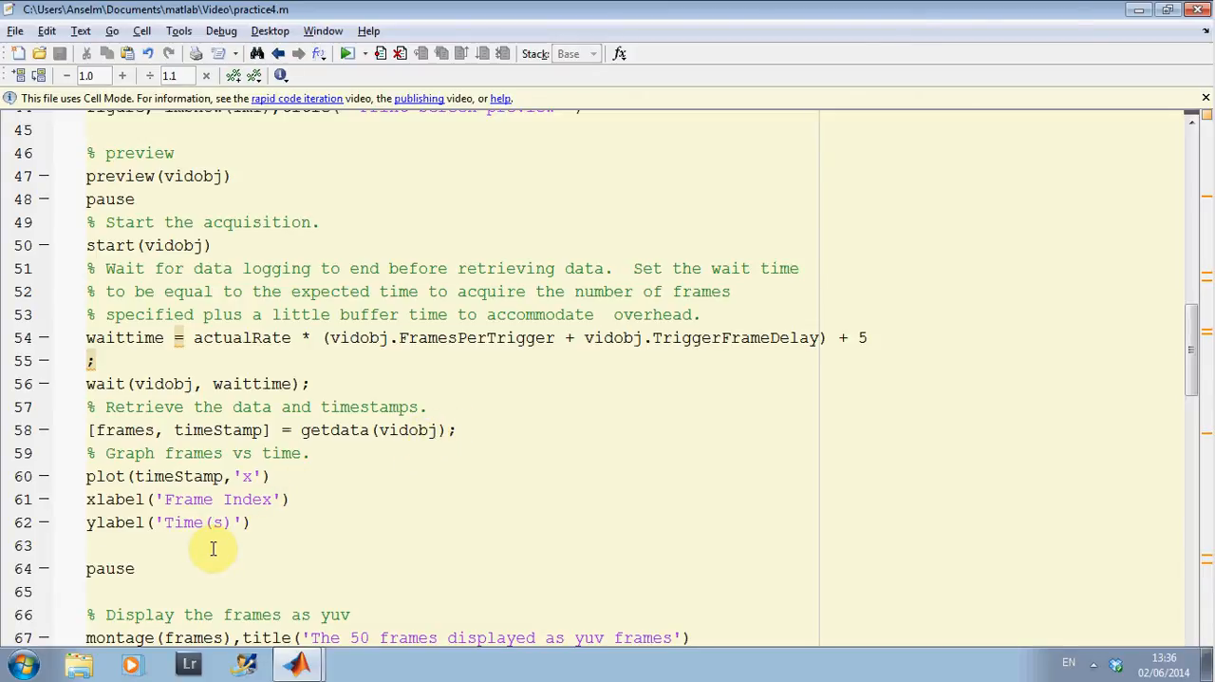
mouse_move(190, 545)
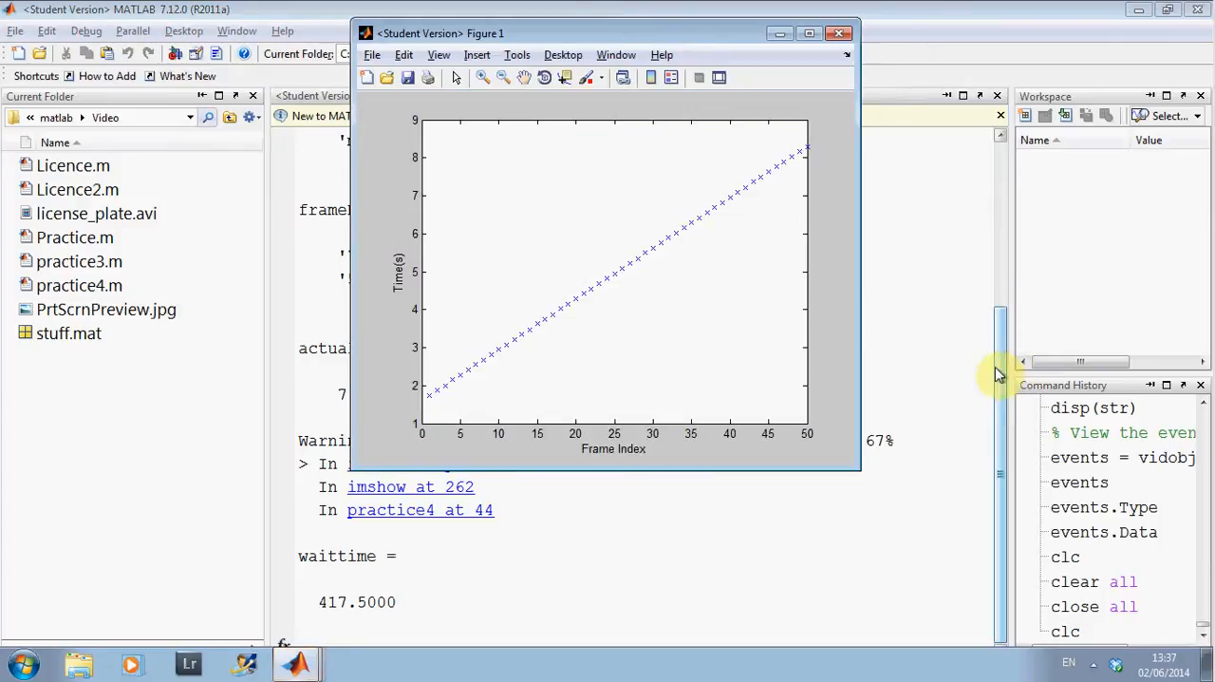
mouse_move(478, 438)
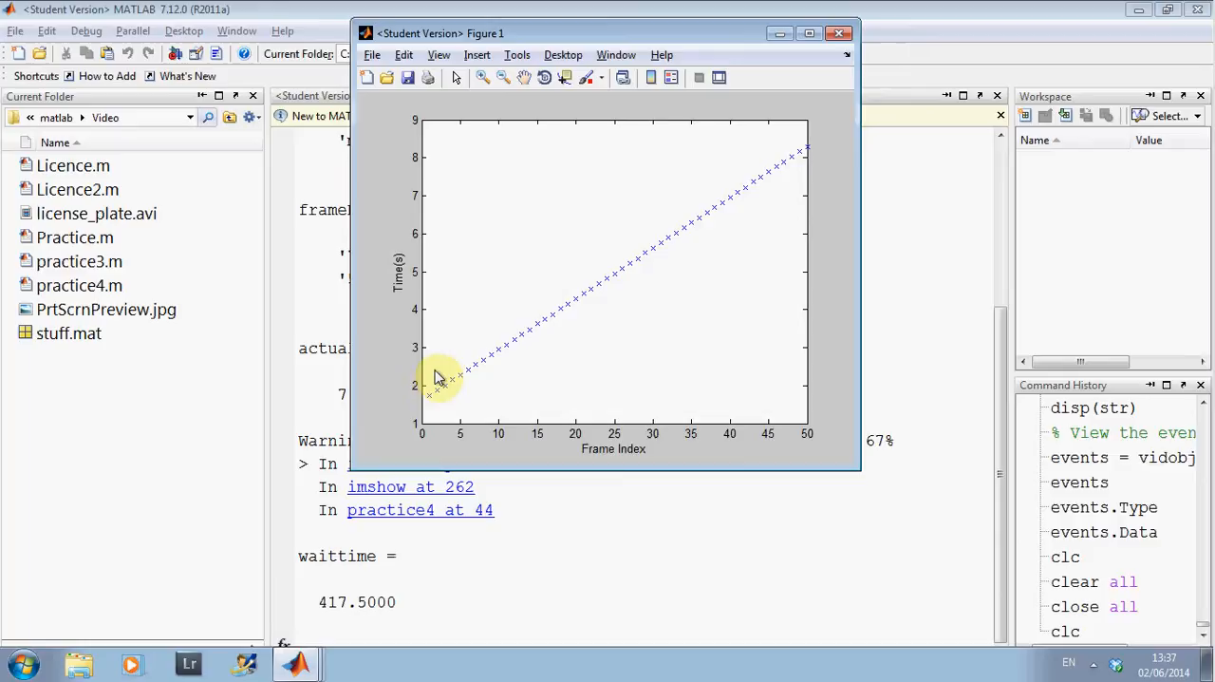
mouse_move(532, 353)
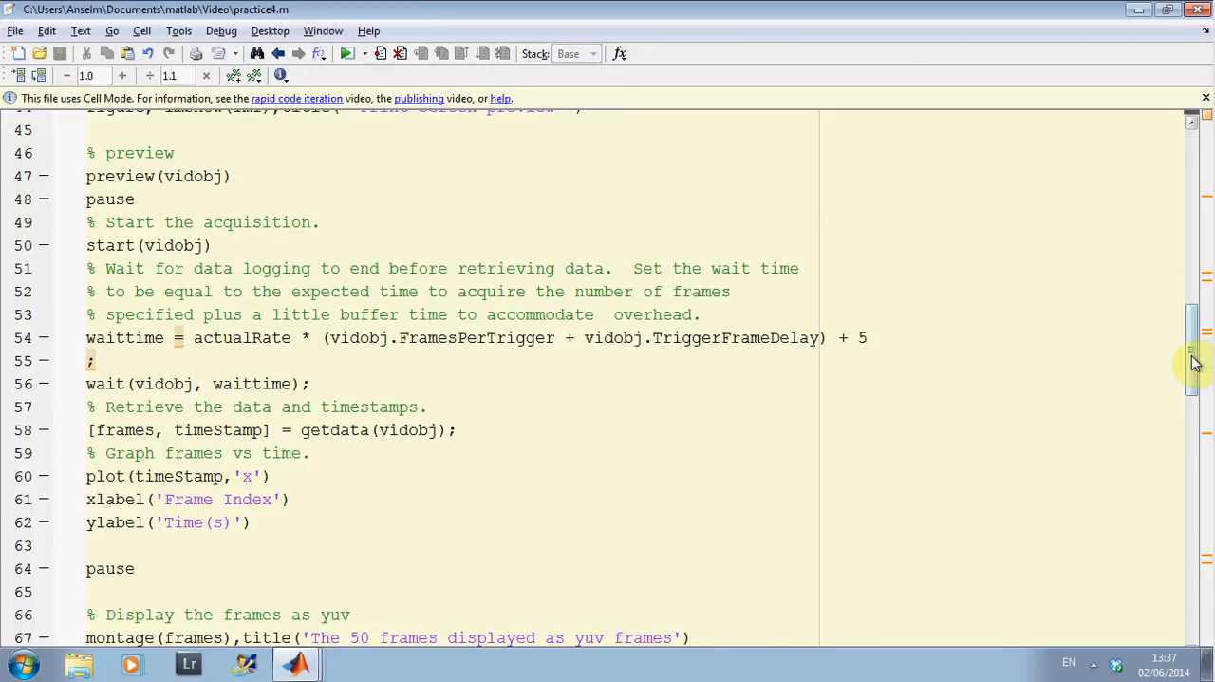
Step: Scroll the script to the YUV montage, frame info display and frame count lines
scroll(down, 3)
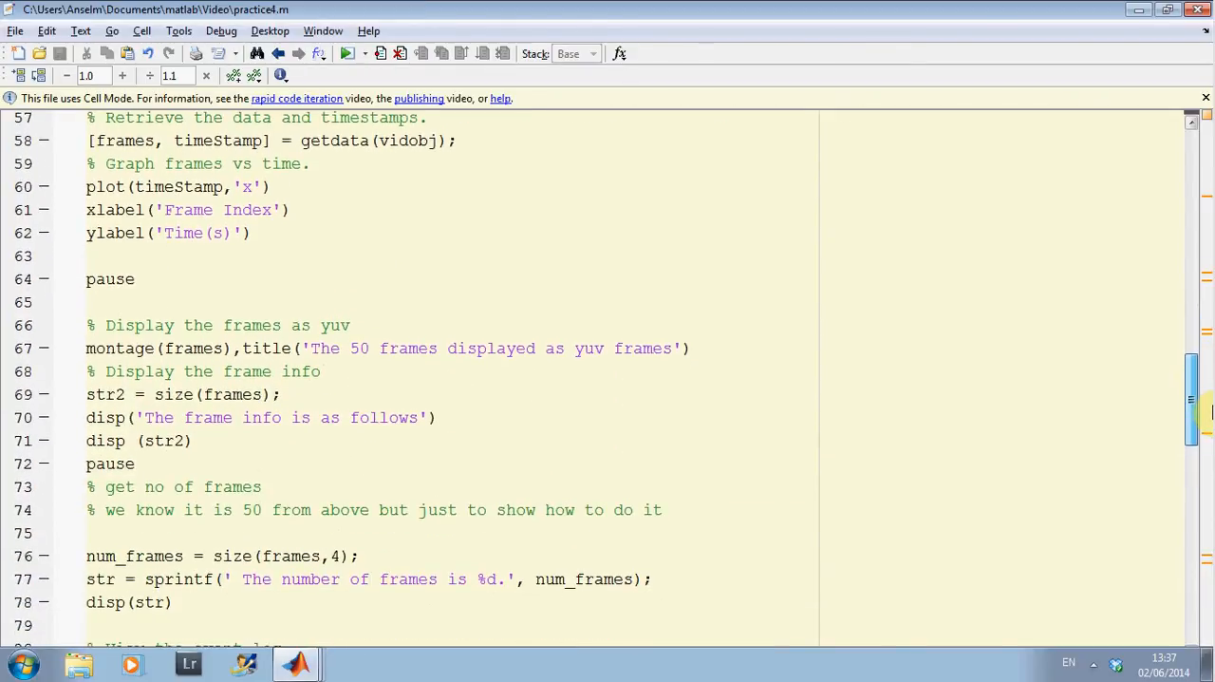
scroll(down, 3)
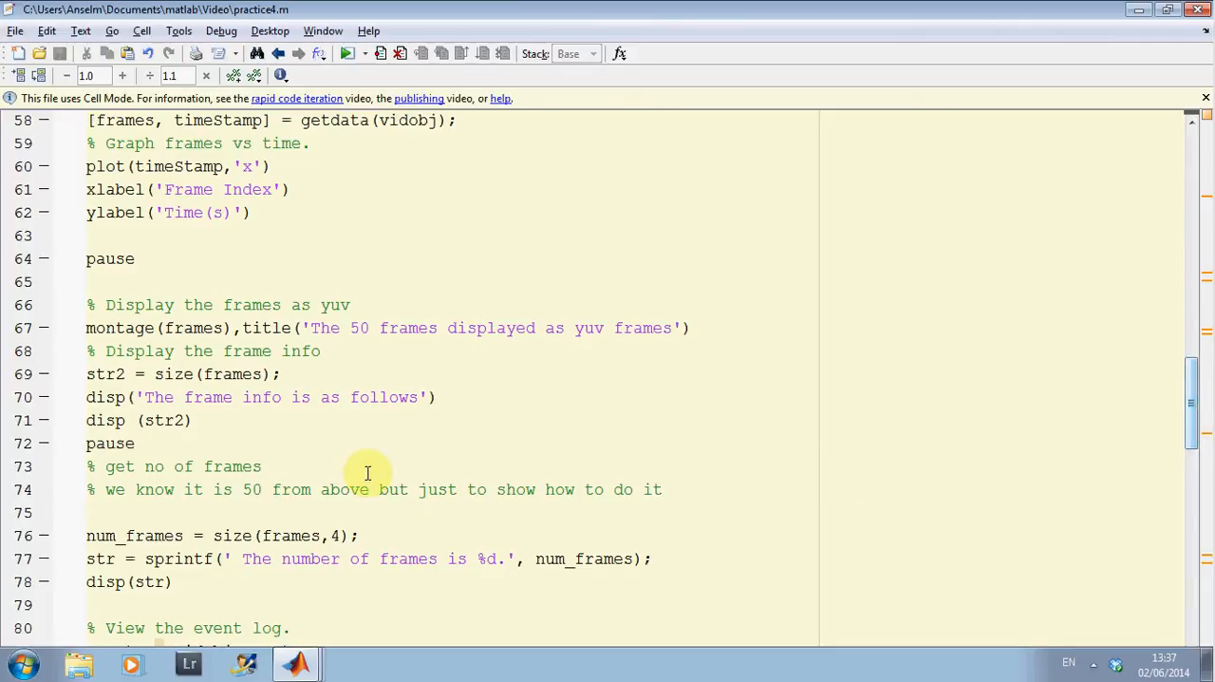
mouse_move(311, 415)
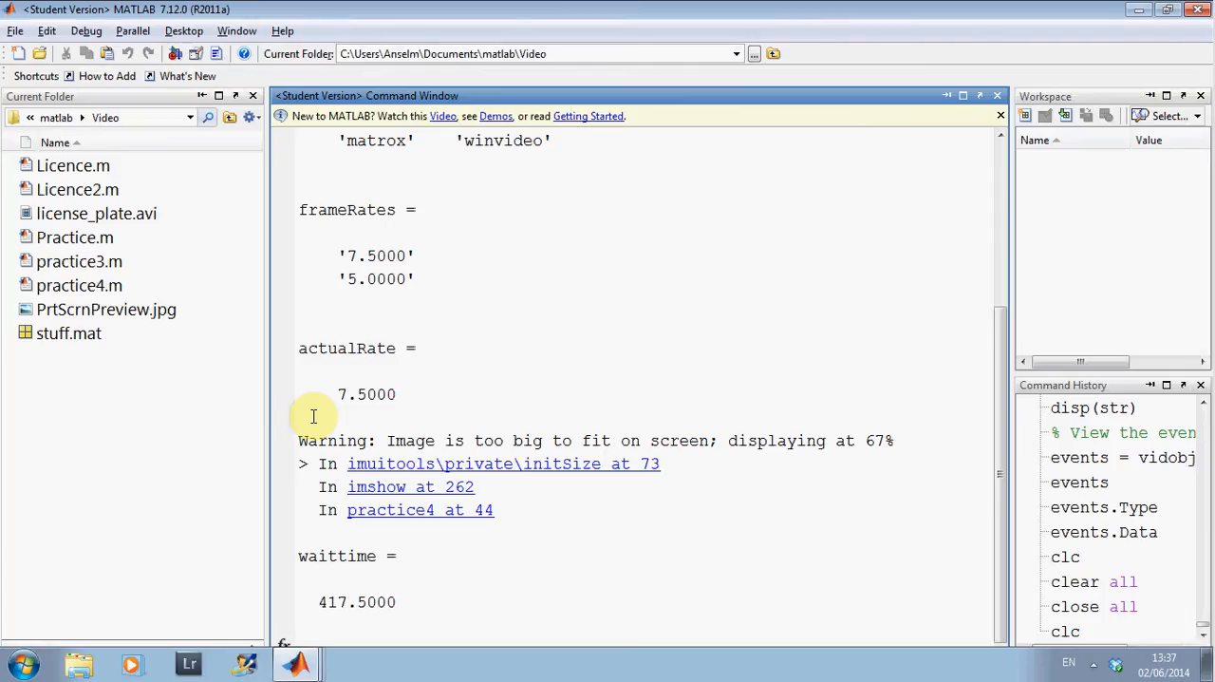
scroll(down, 3)
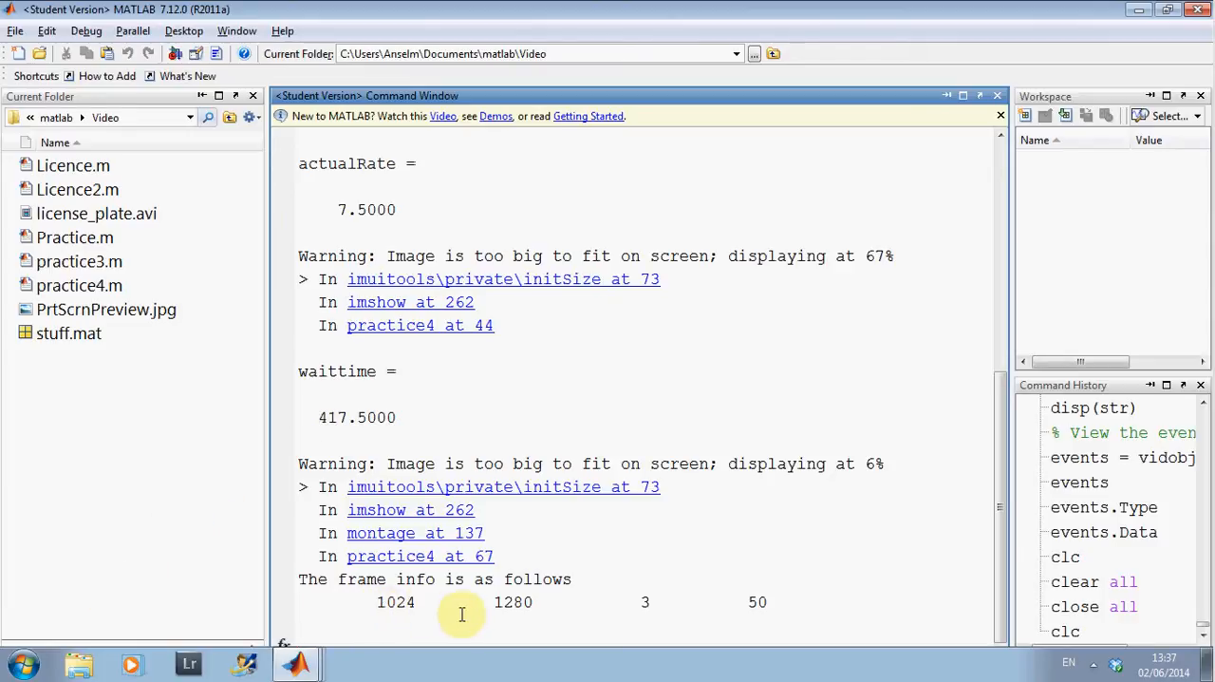
mouse_move(703, 600)
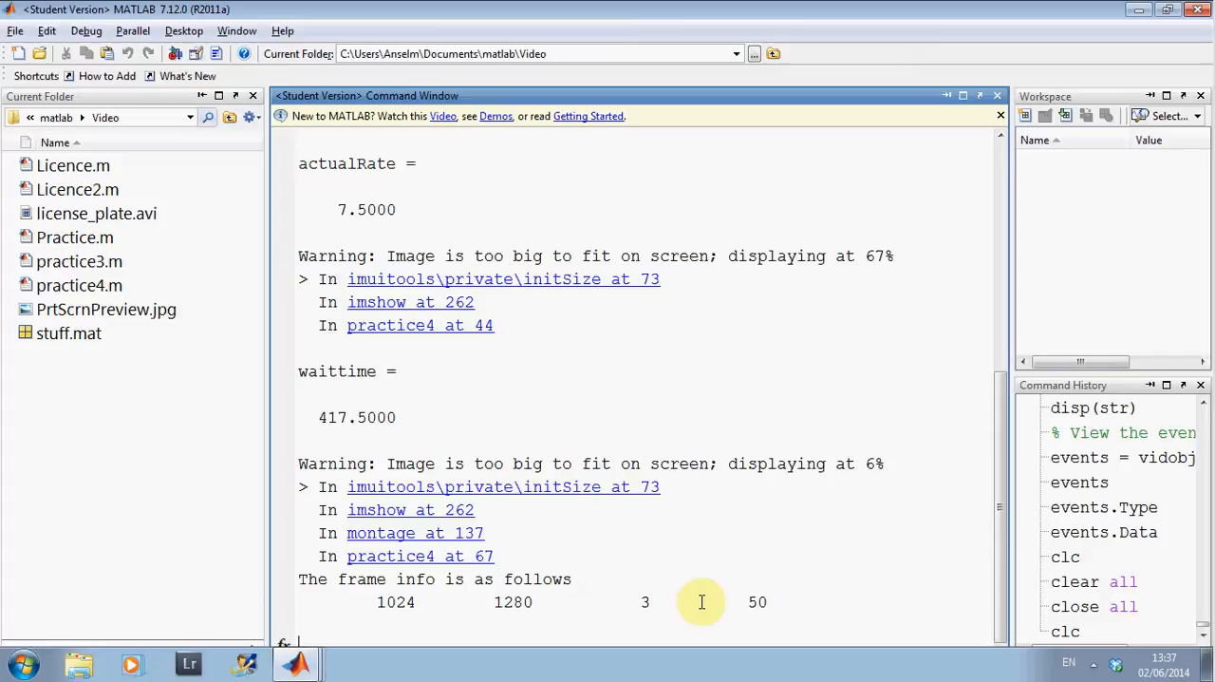
mouse_move(665, 600)
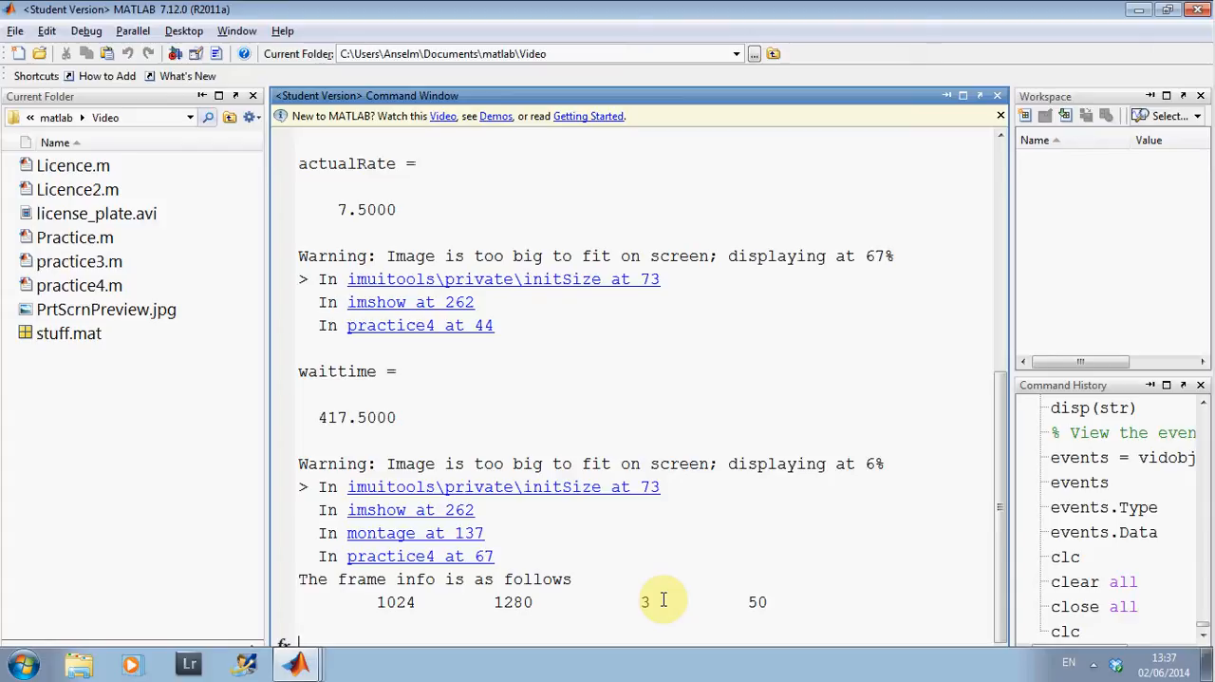
mouse_move(778, 606)
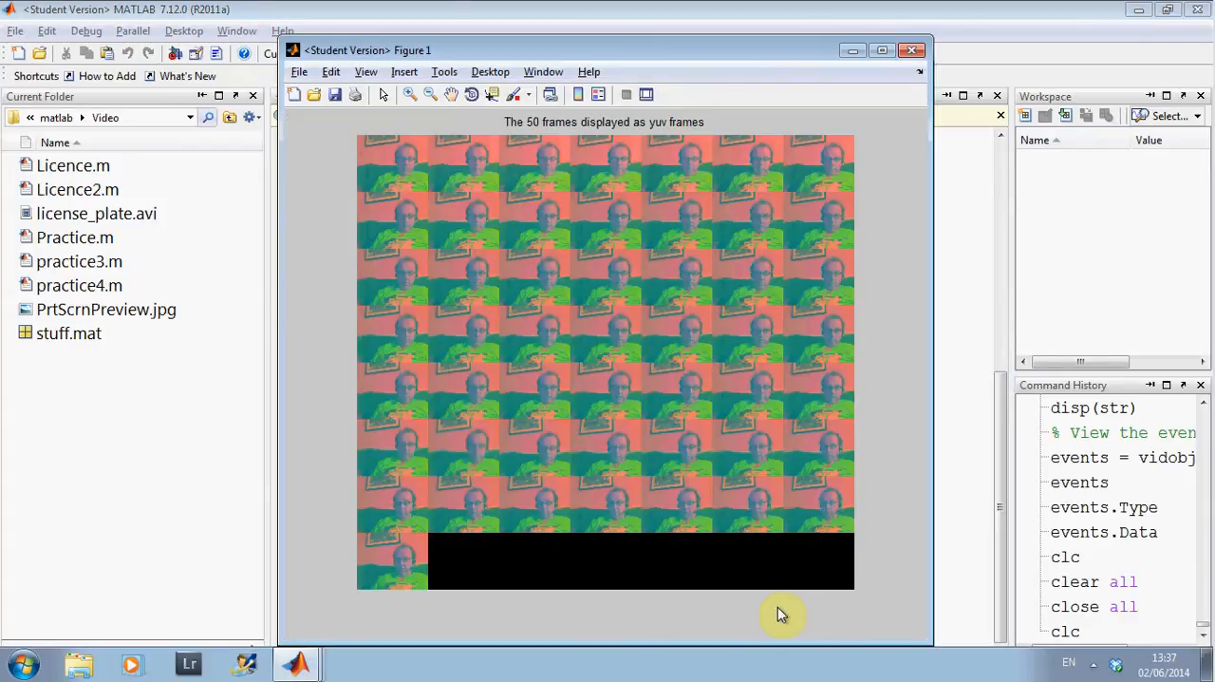
mouse_move(607, 370)
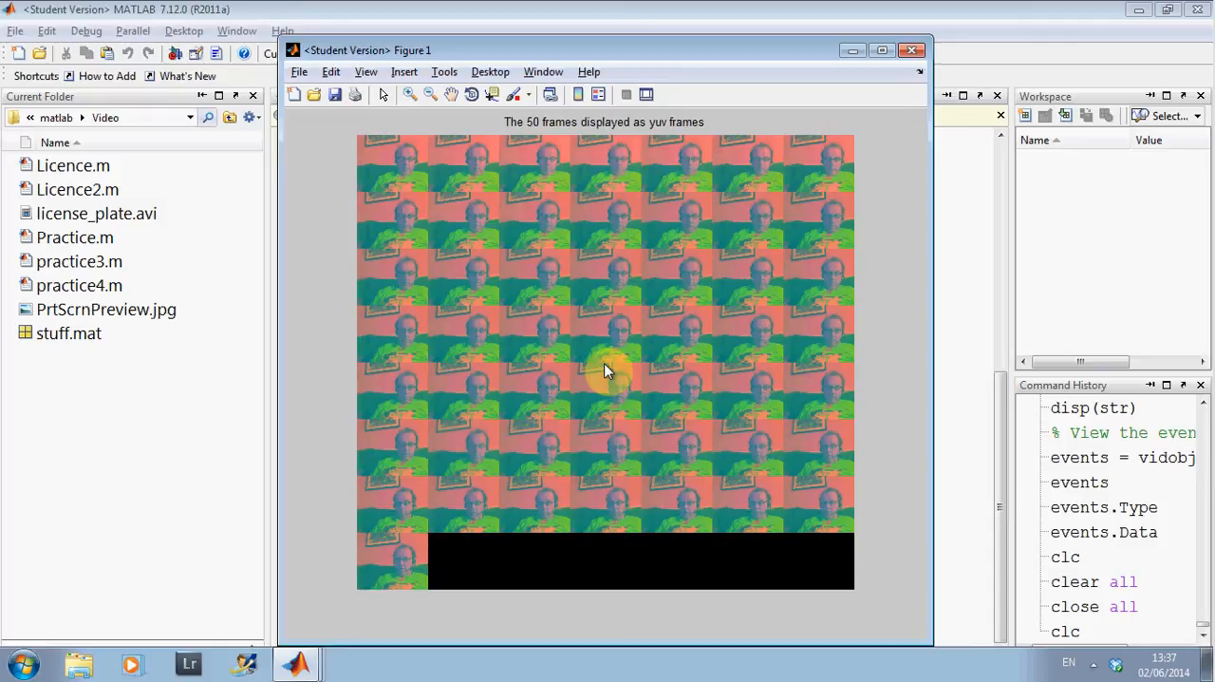
mouse_move(585, 377)
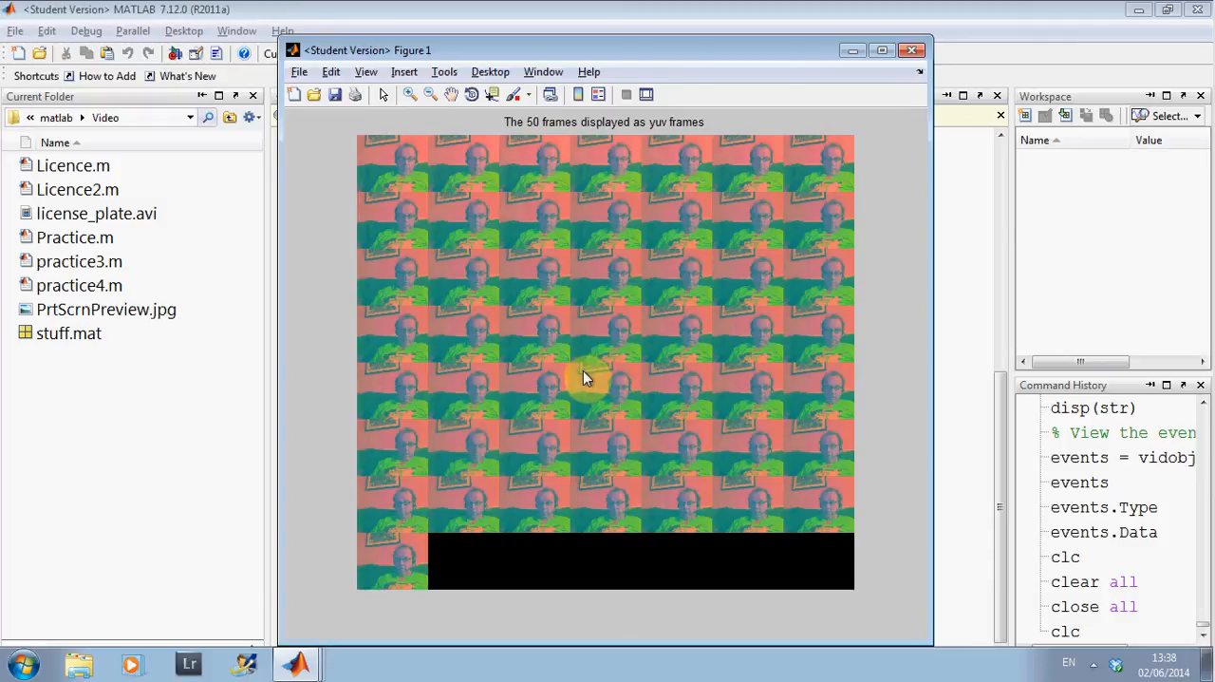
mouse_move(582, 368)
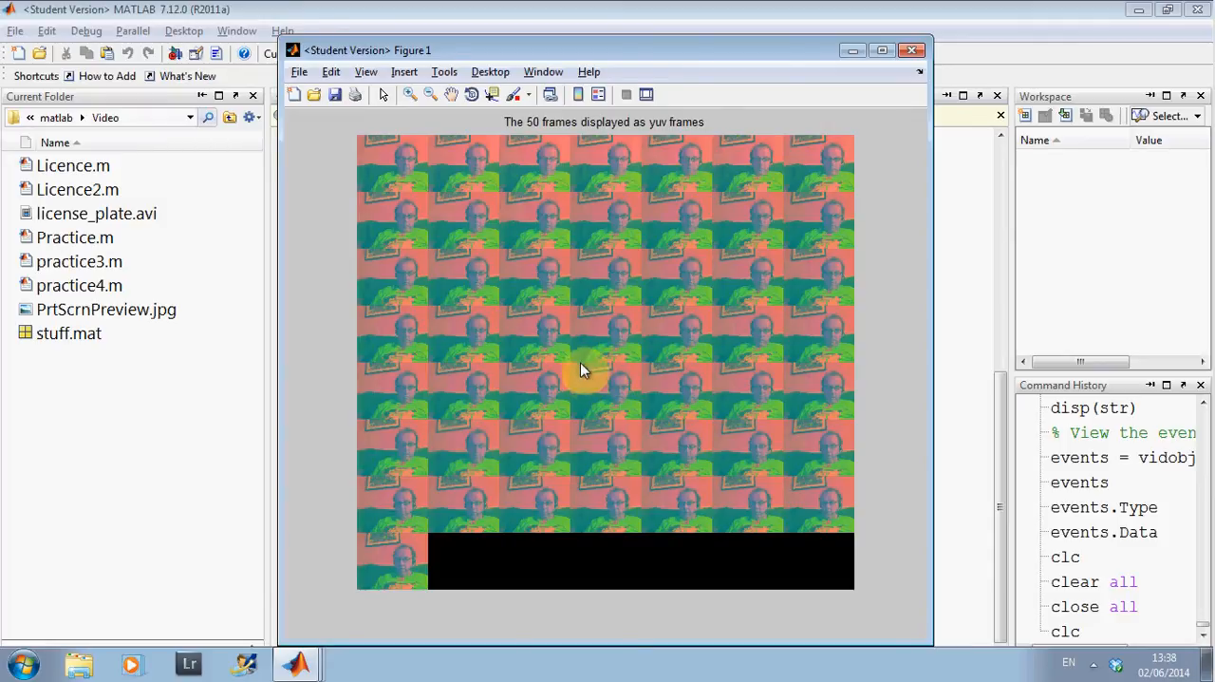
mouse_move(669, 455)
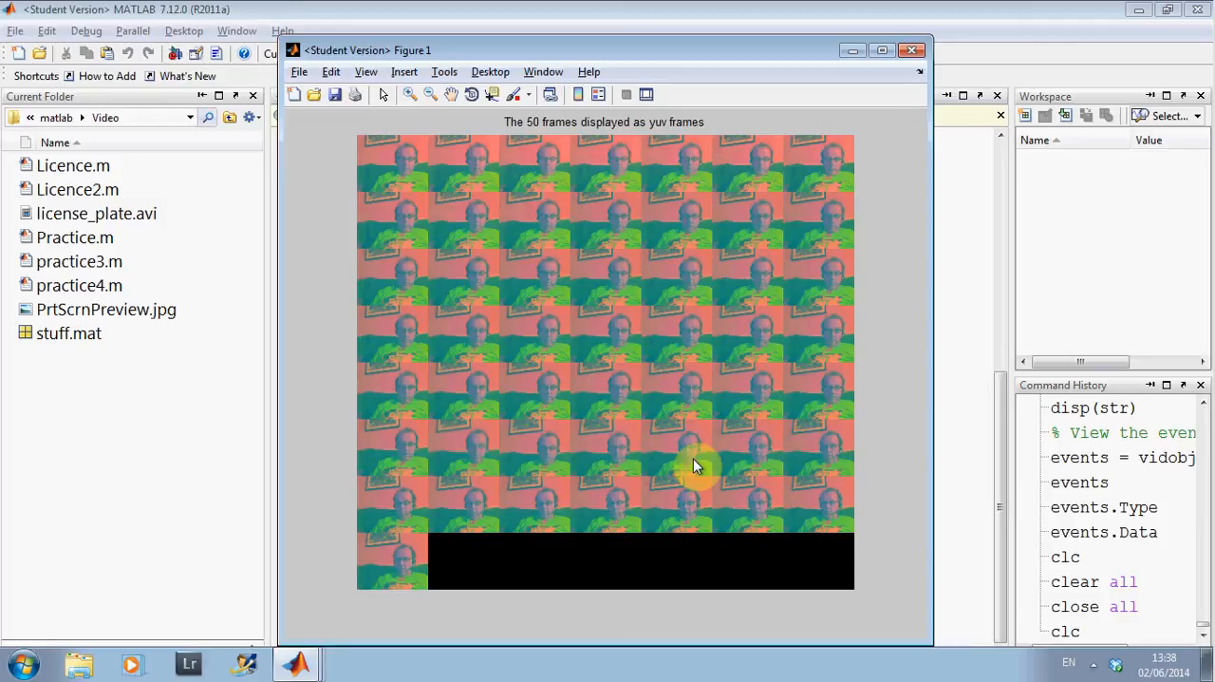
mouse_move(645, 419)
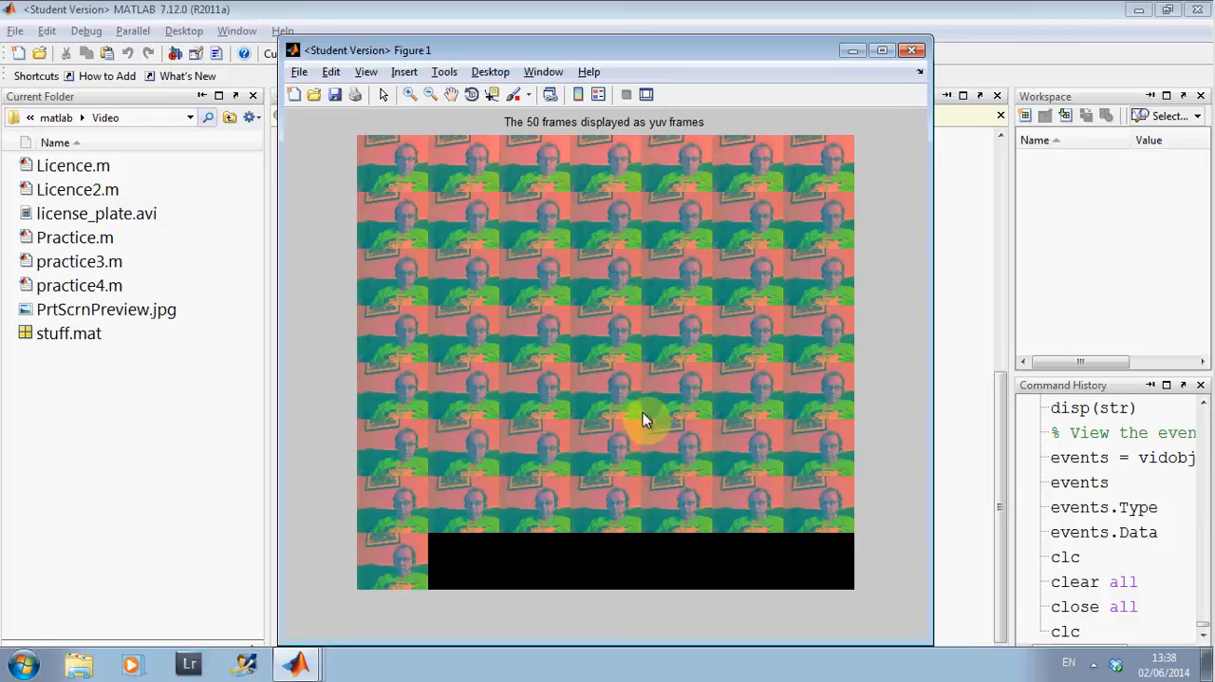
mouse_move(660, 422)
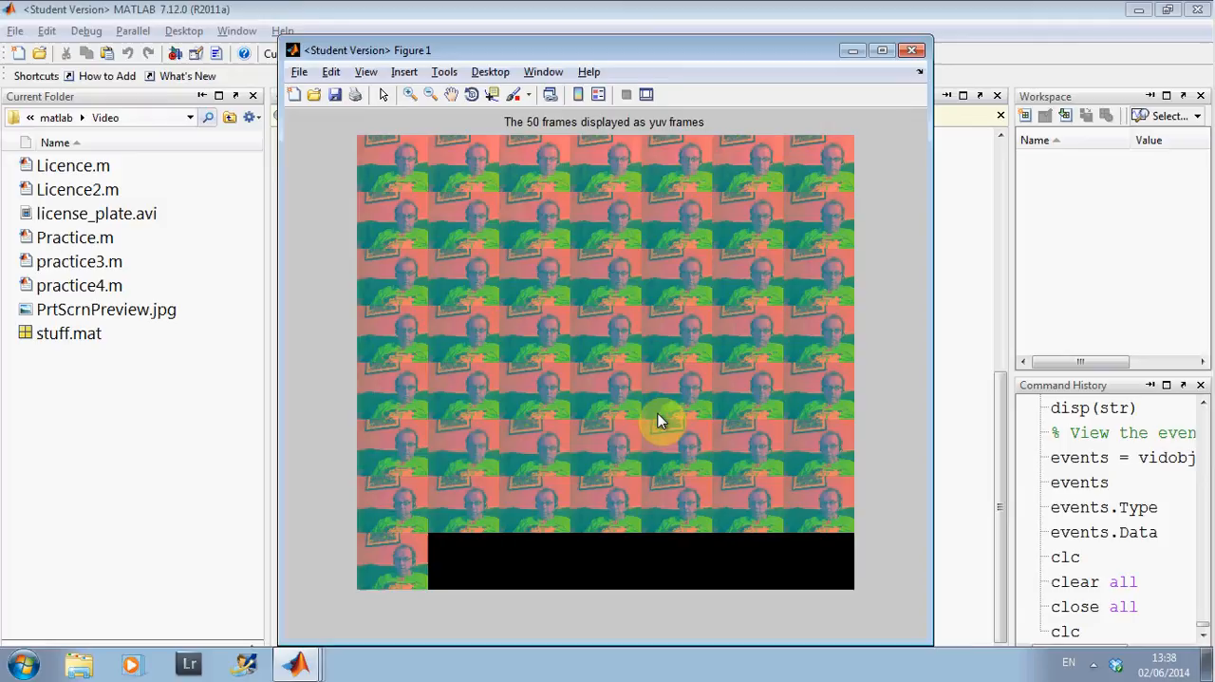
mouse_move(892, 189)
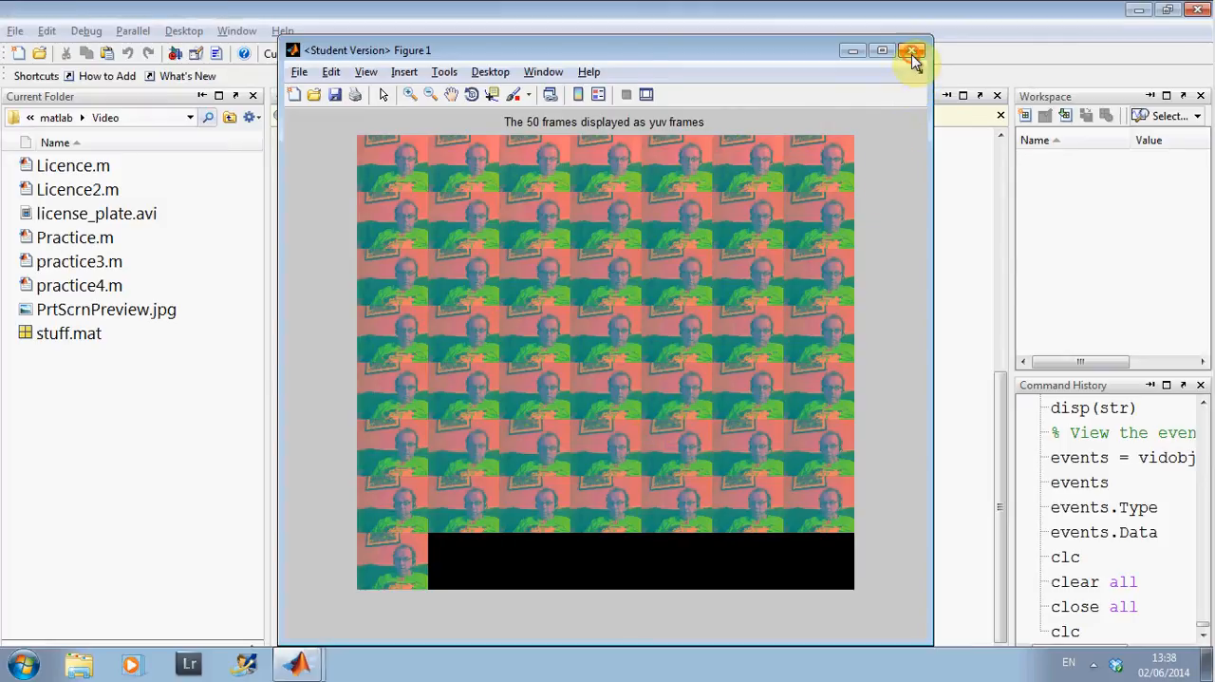
Step: Close the YUV montage figure and continue so the event log prints Start, Trigger and Stop
click(911, 49)
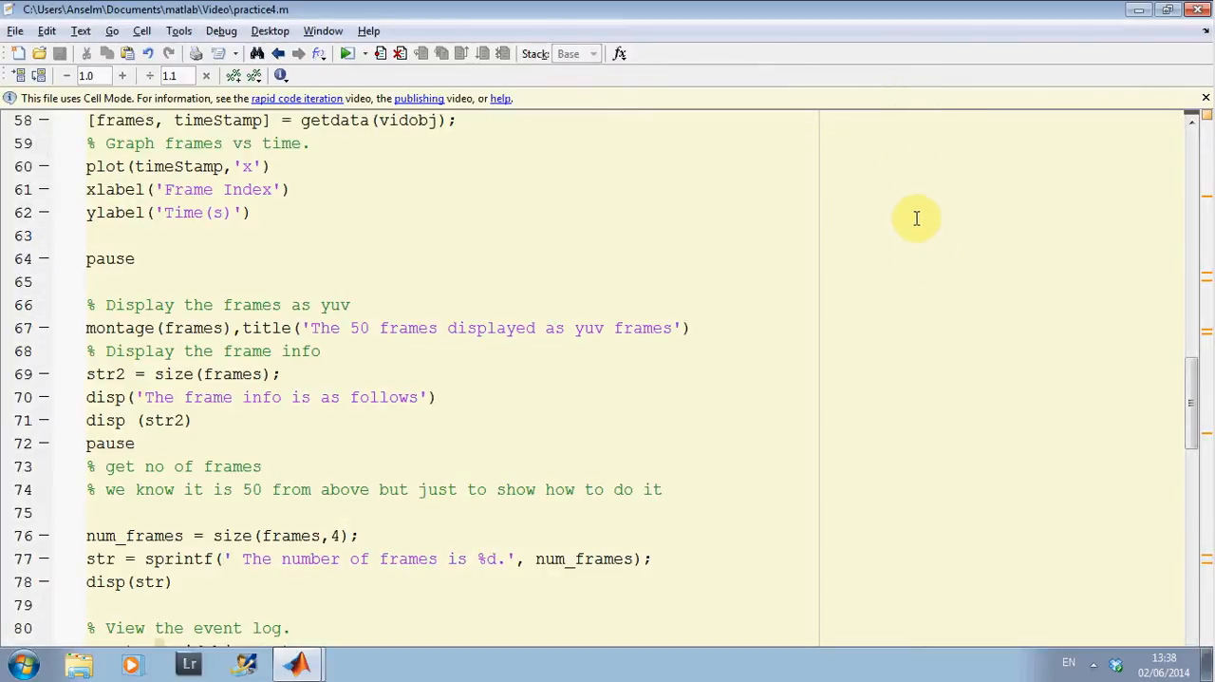
mouse_move(1205, 473)
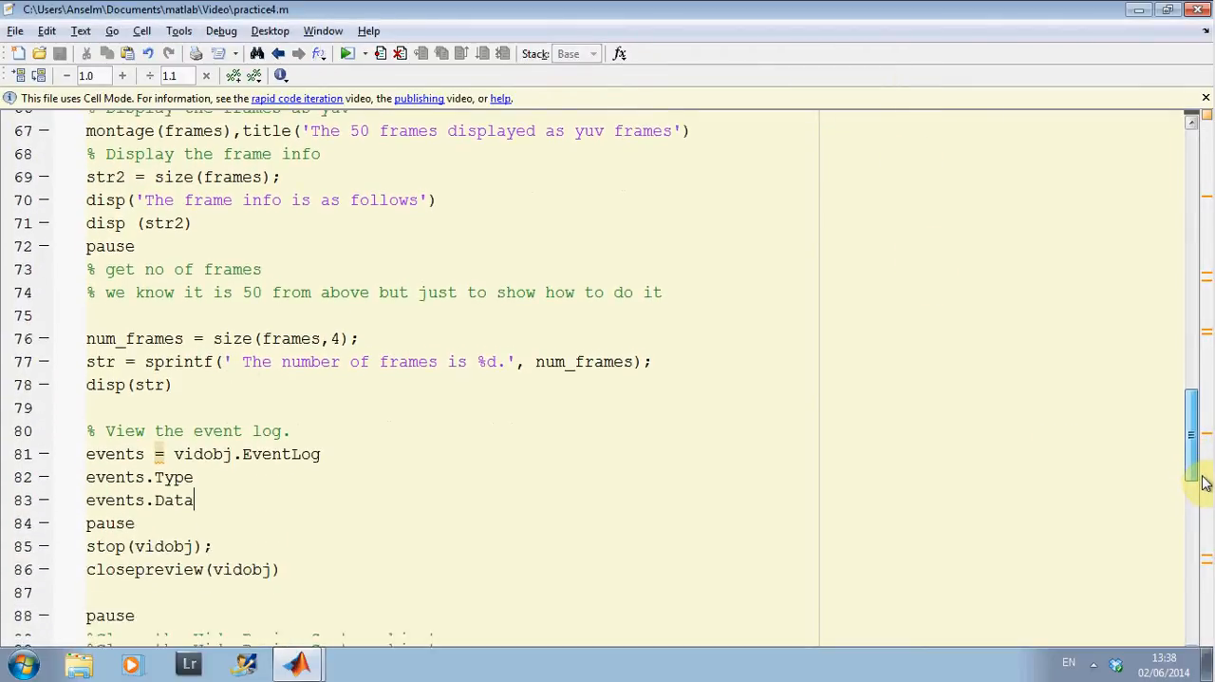
scroll(down, 3)
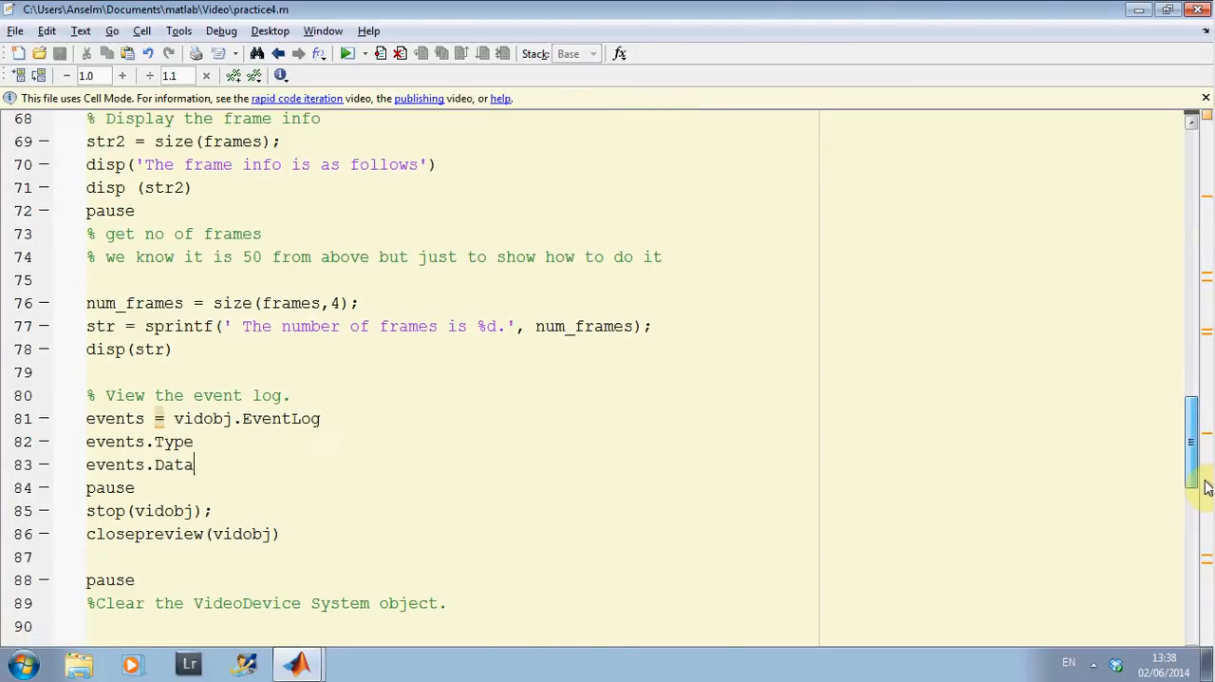
scroll(down, 3)
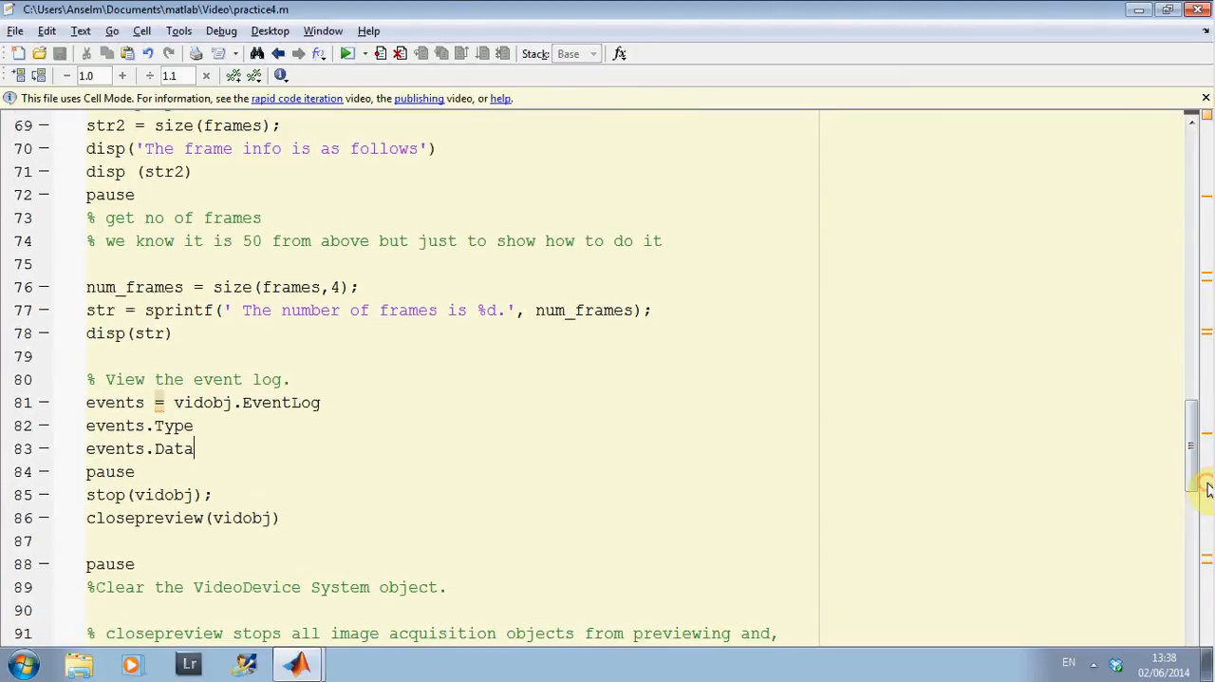
mouse_move(746, 373)
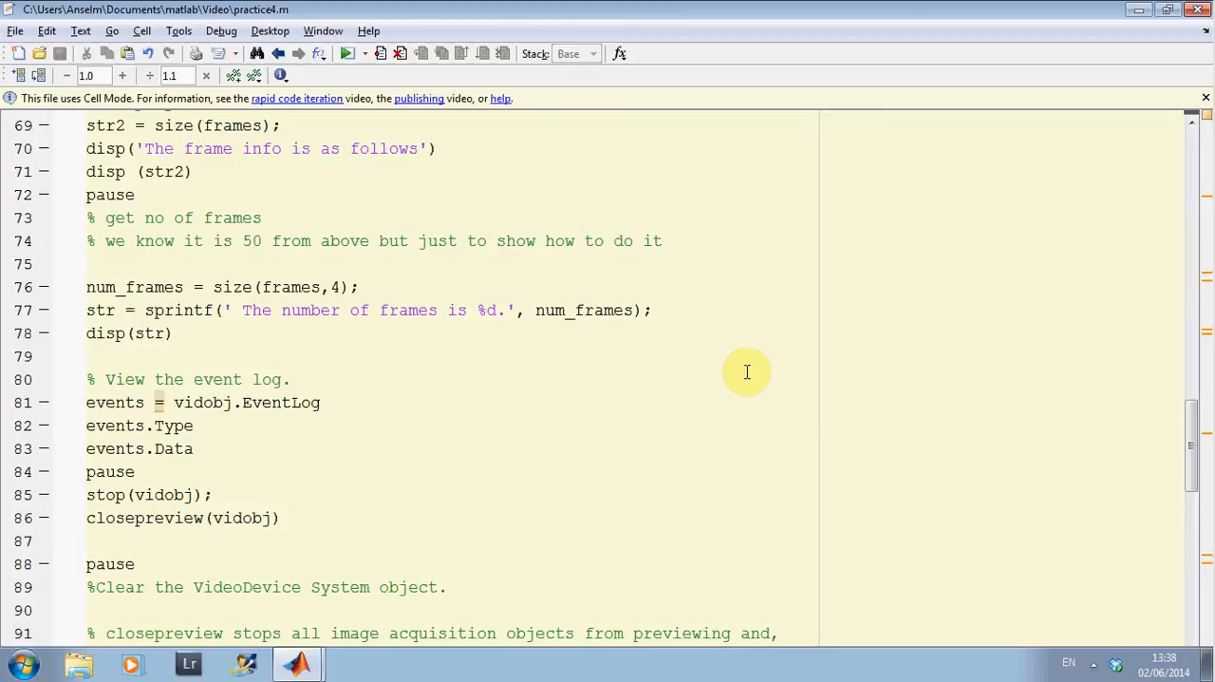
click(194, 448)
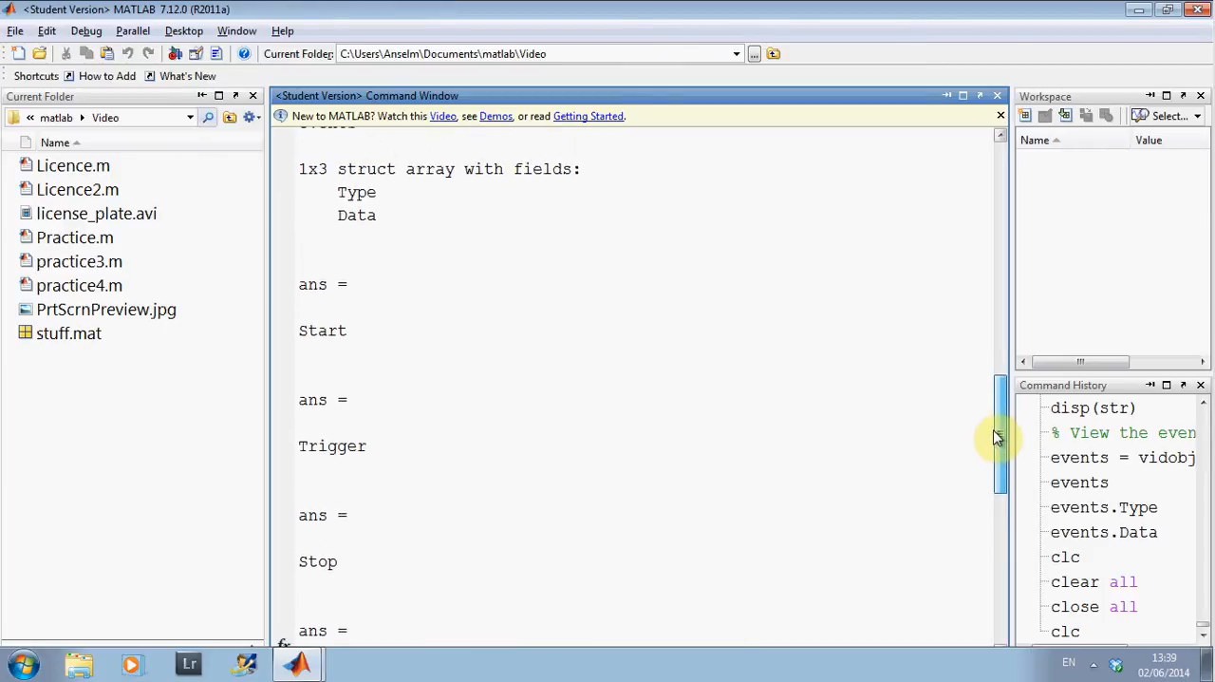
Step: Scroll through the events.Data output showing AbsTime, FrameNumber and TriggerIndex fields
scroll(down, 3)
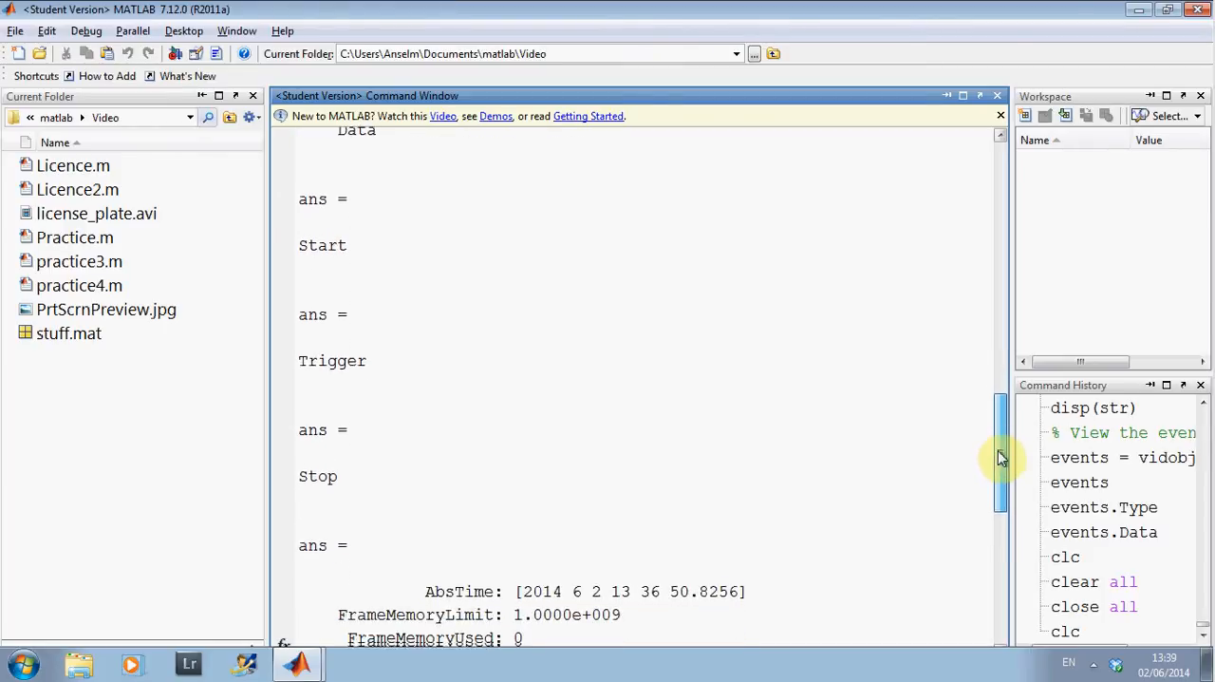
scroll(down, 3)
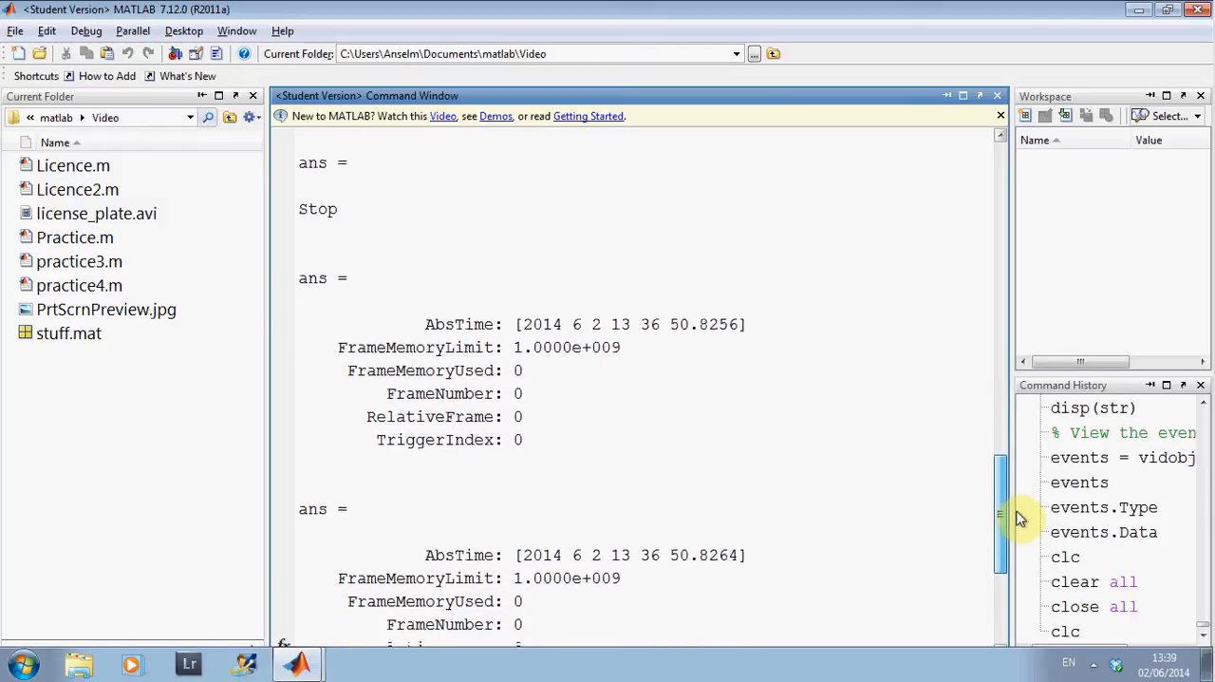
scroll(down, 3)
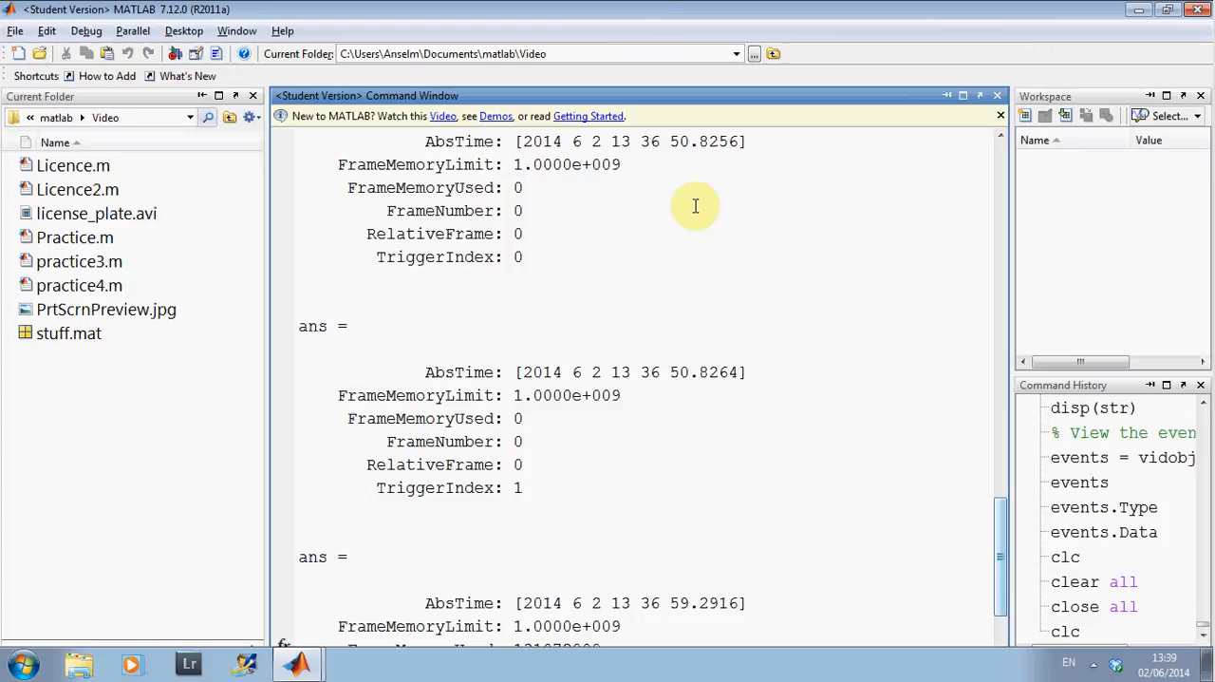
mouse_move(646, 331)
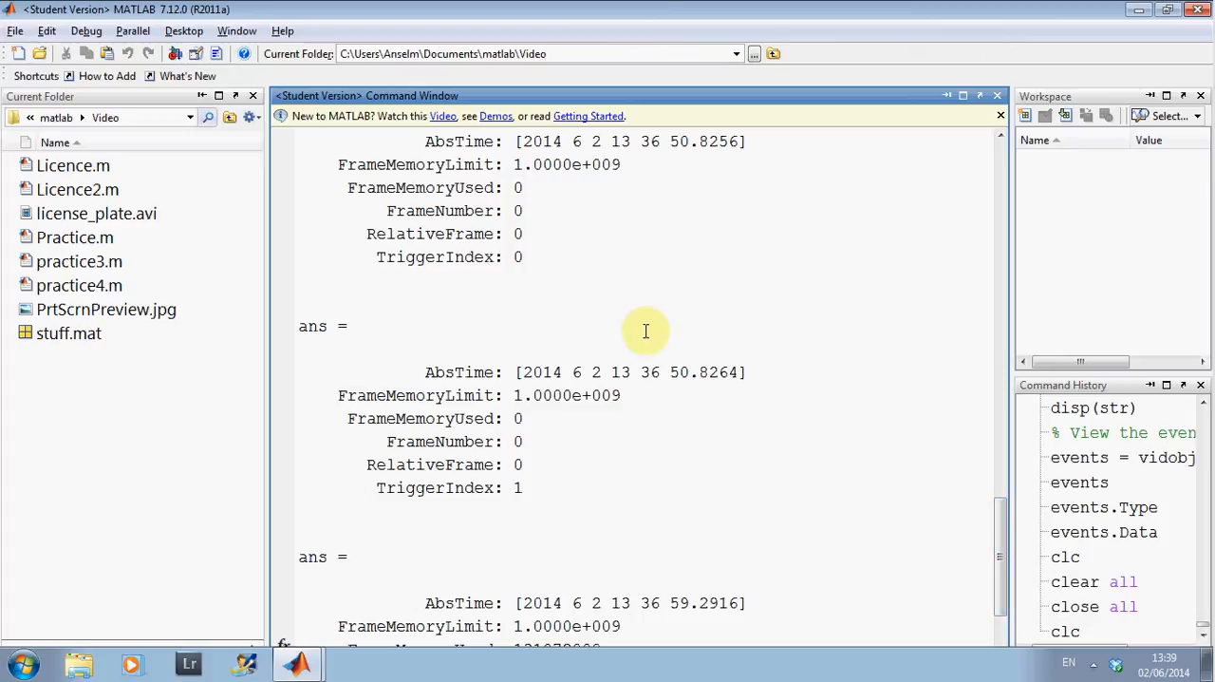
mouse_move(598, 376)
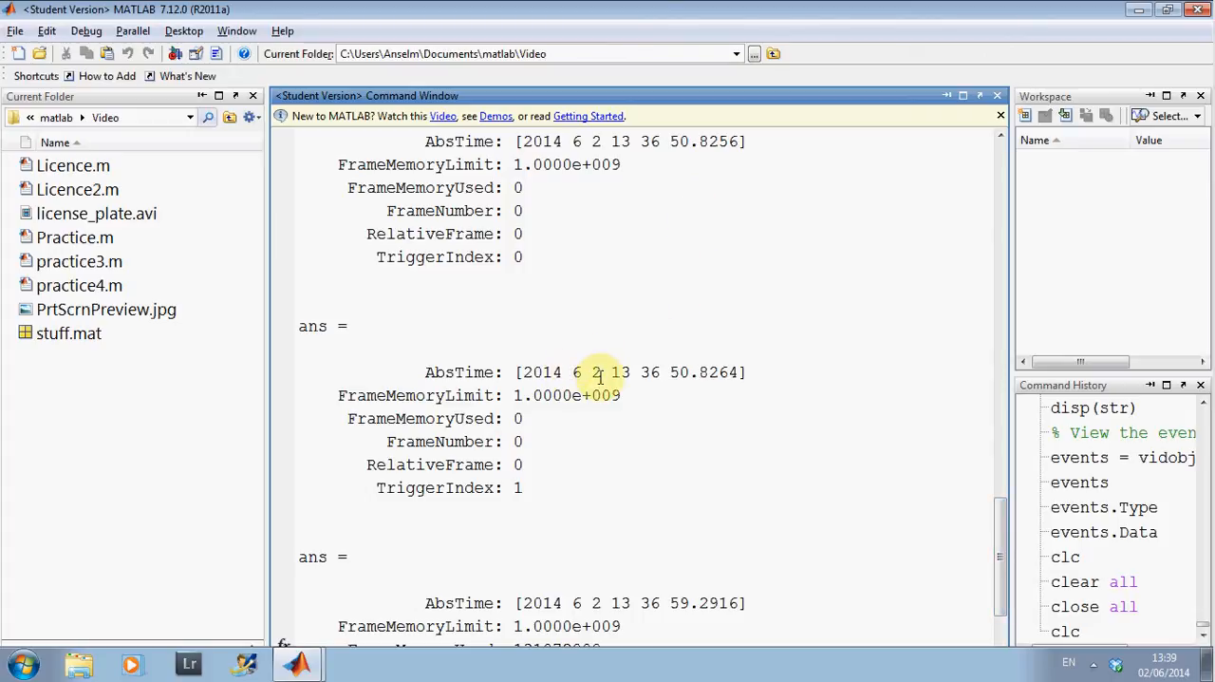
mouse_move(592, 375)
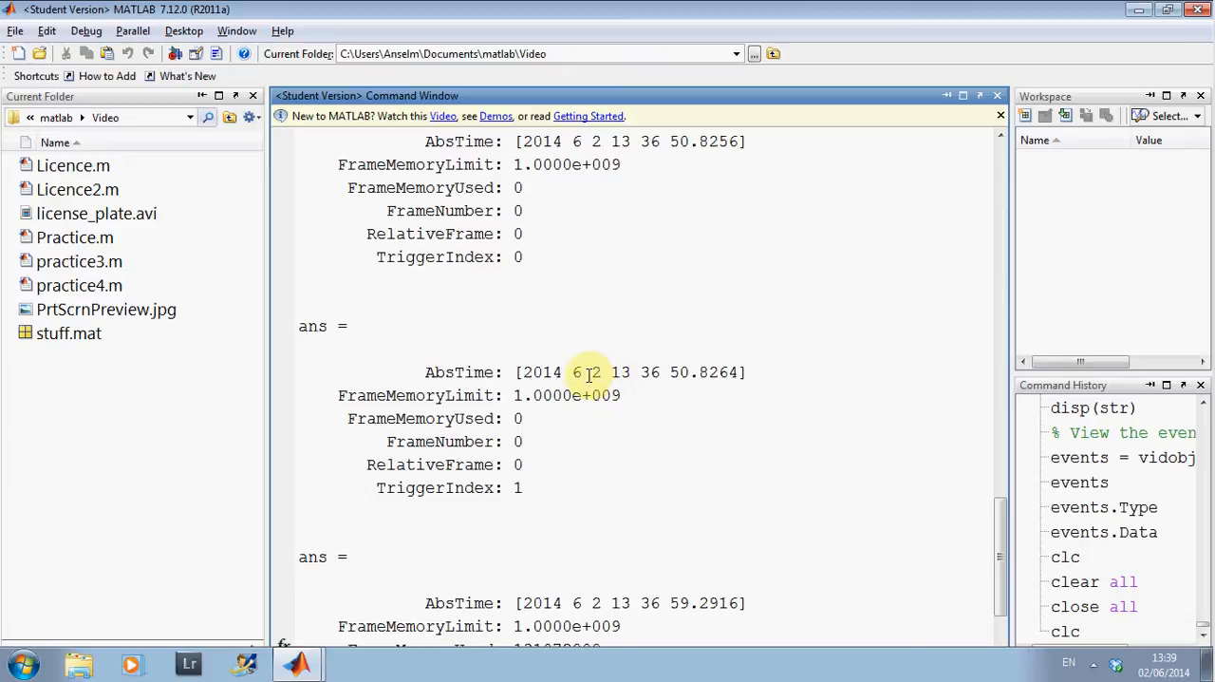
mouse_move(623, 380)
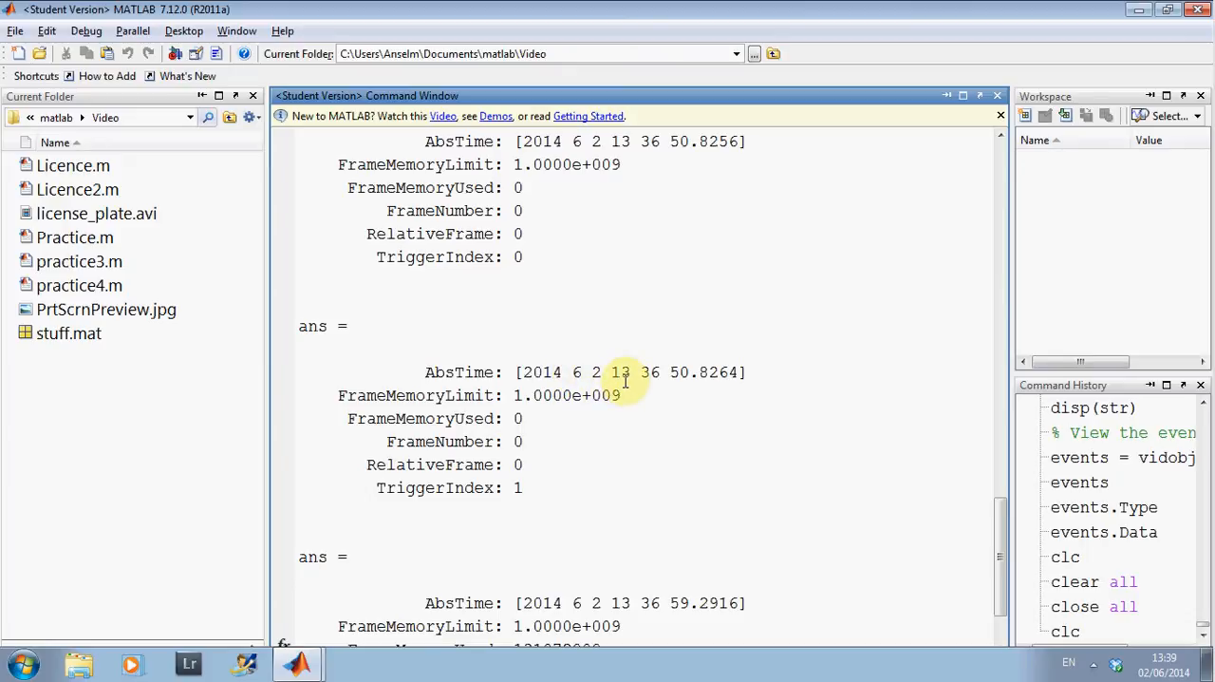
mouse_move(657, 380)
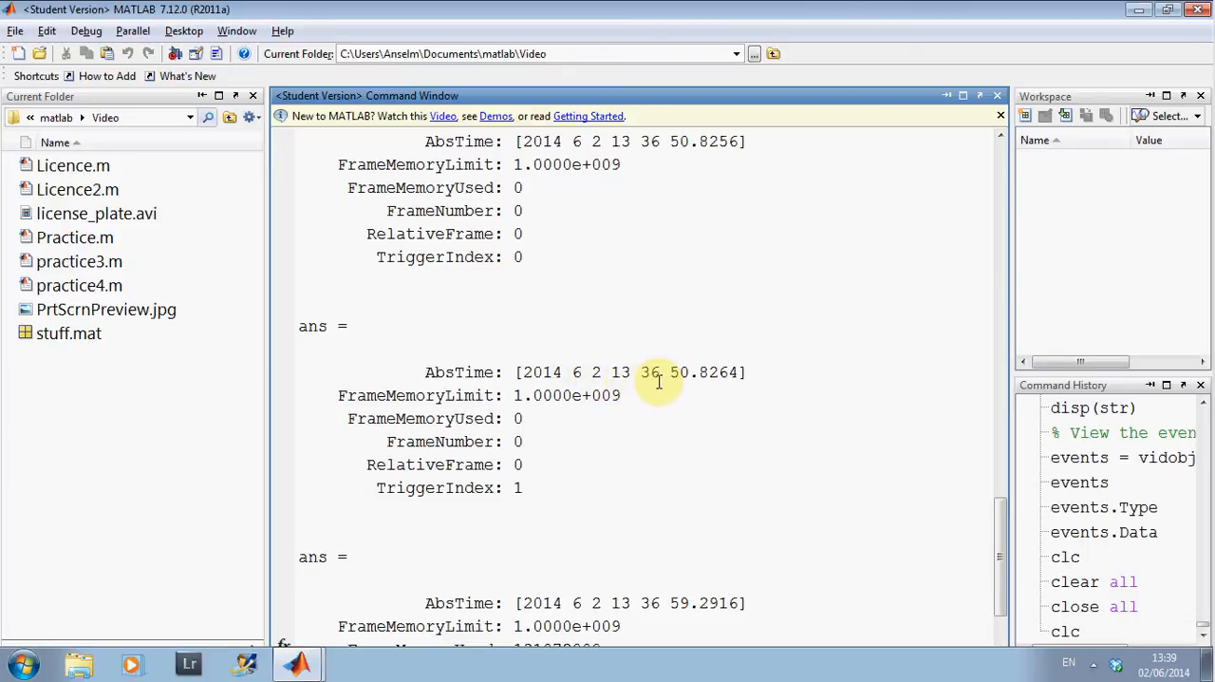
mouse_move(972, 535)
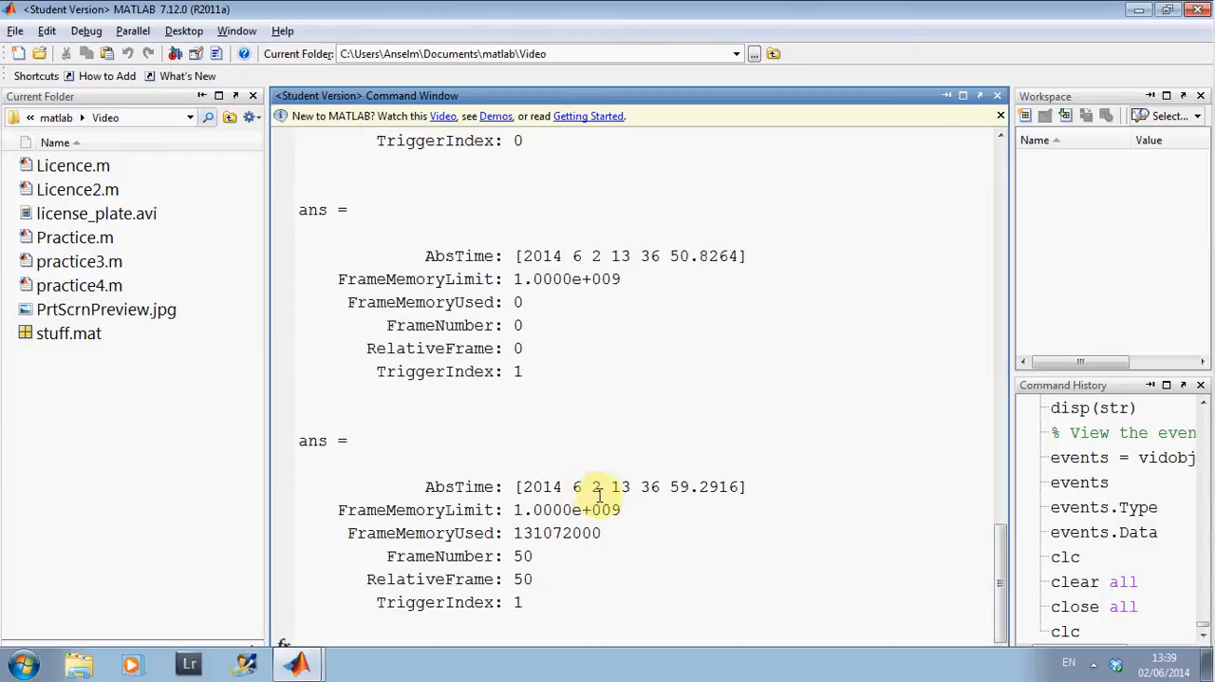
mouse_move(627, 486)
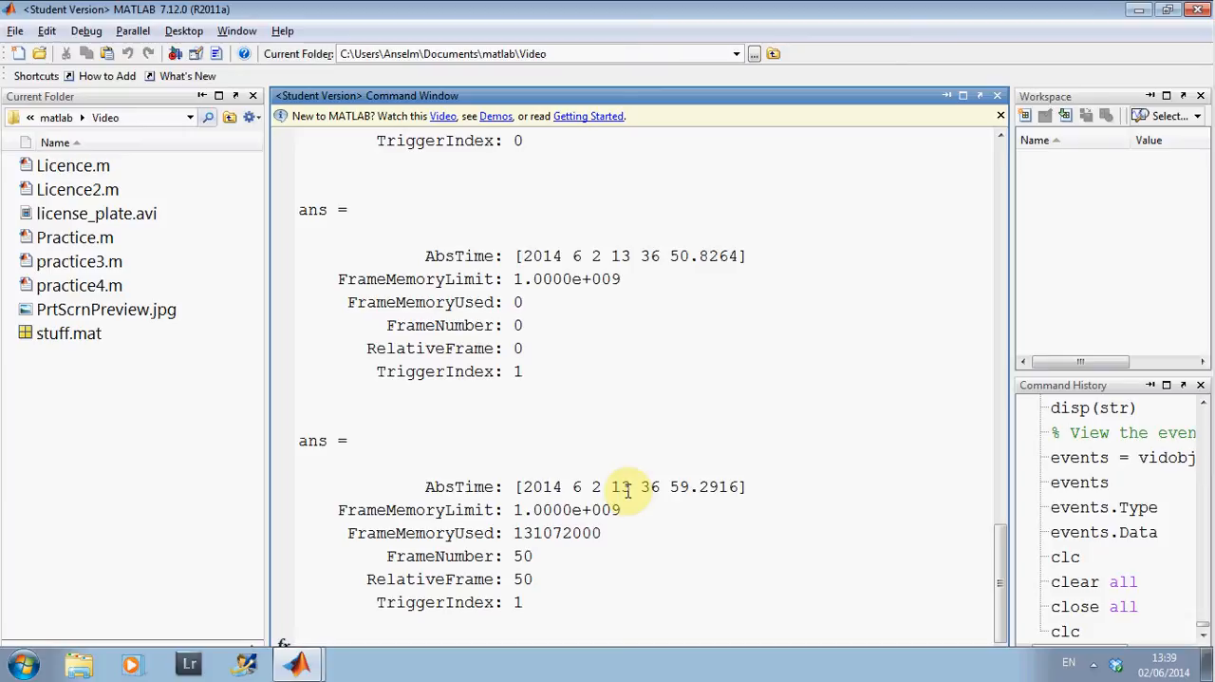
mouse_move(672, 501)
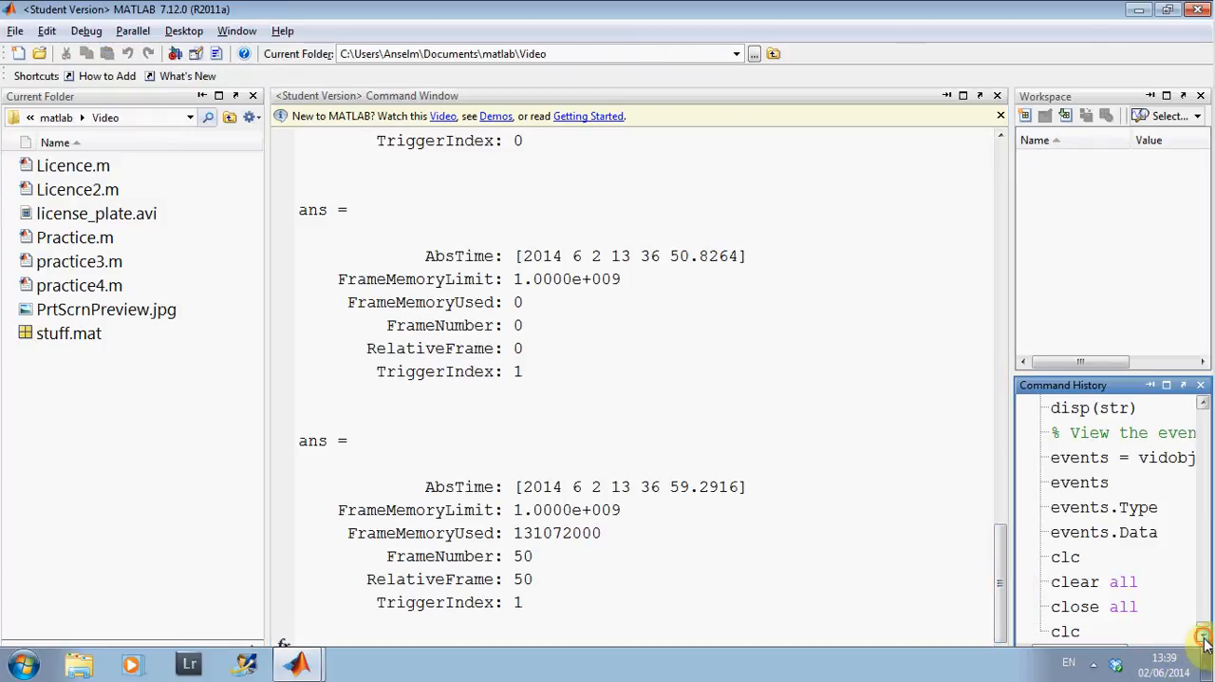
mouse_move(723, 505)
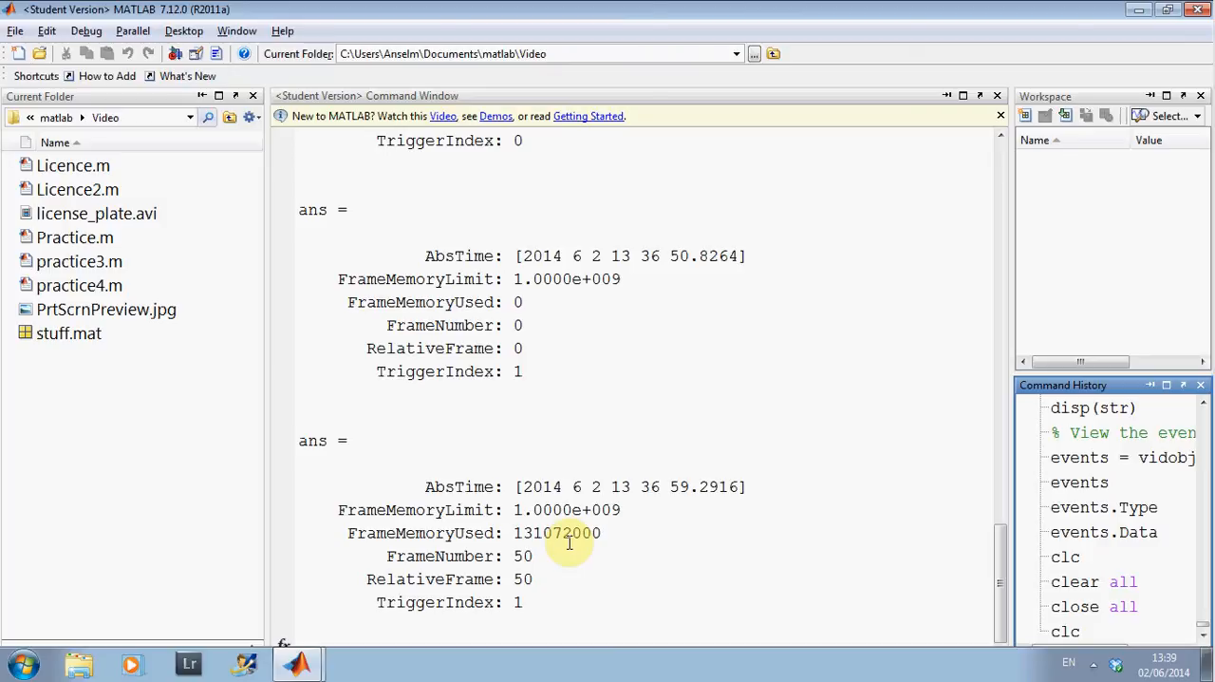
mouse_move(664, 556)
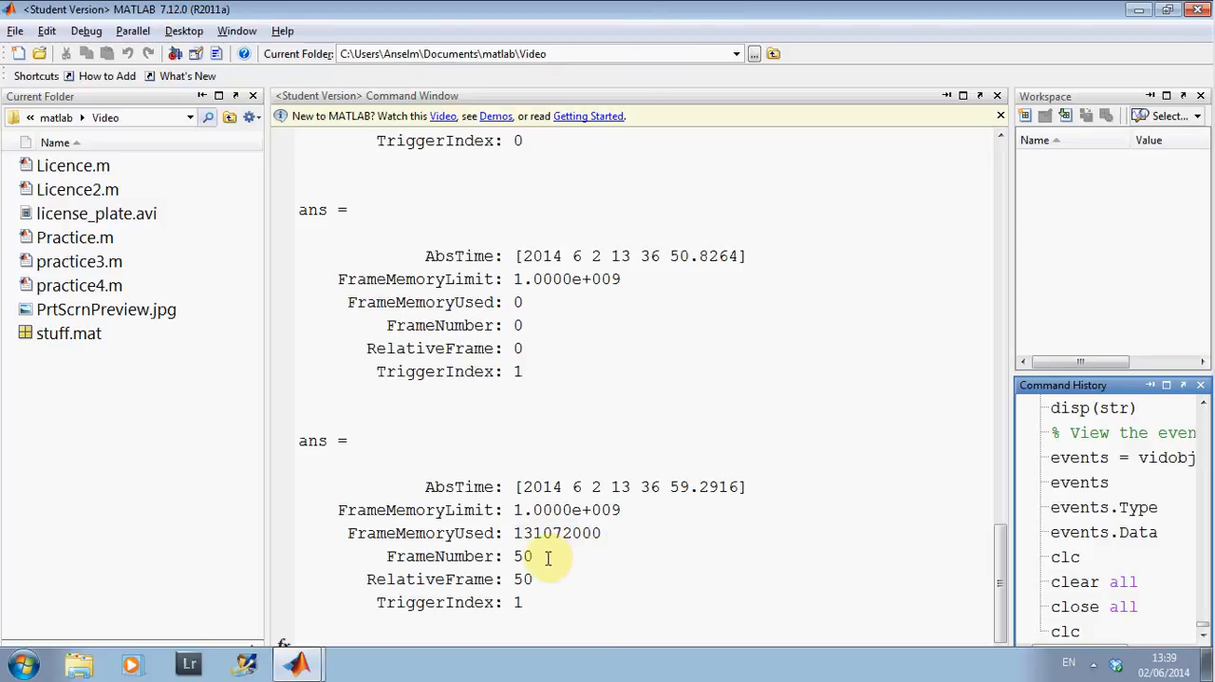
mouse_move(805, 592)
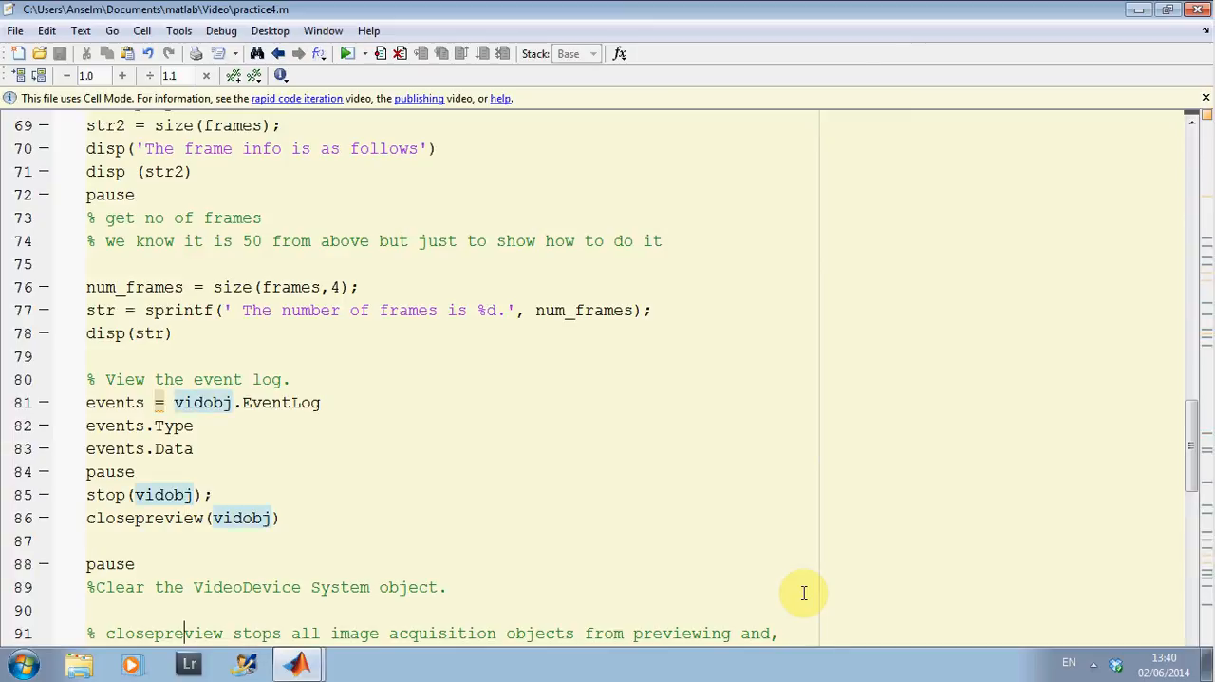
Step: Scroll the output while the rerun script opens the 50-frame RGB montage figure
scroll(down, 3)
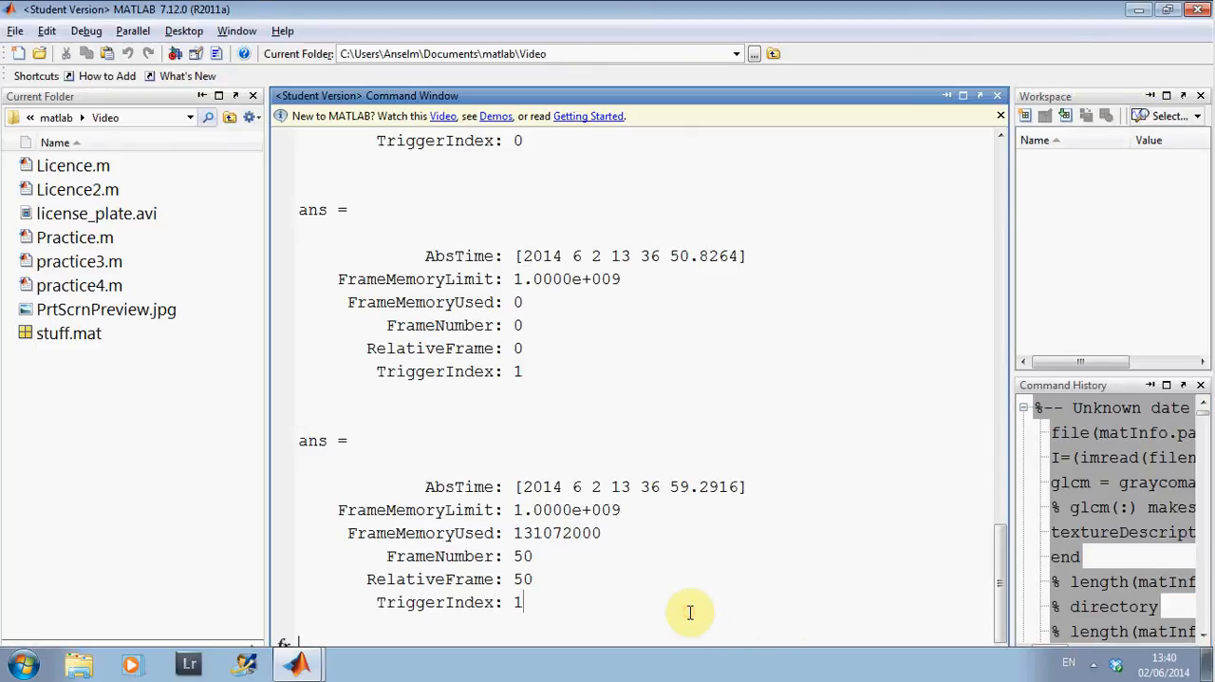
mouse_move(706, 608)
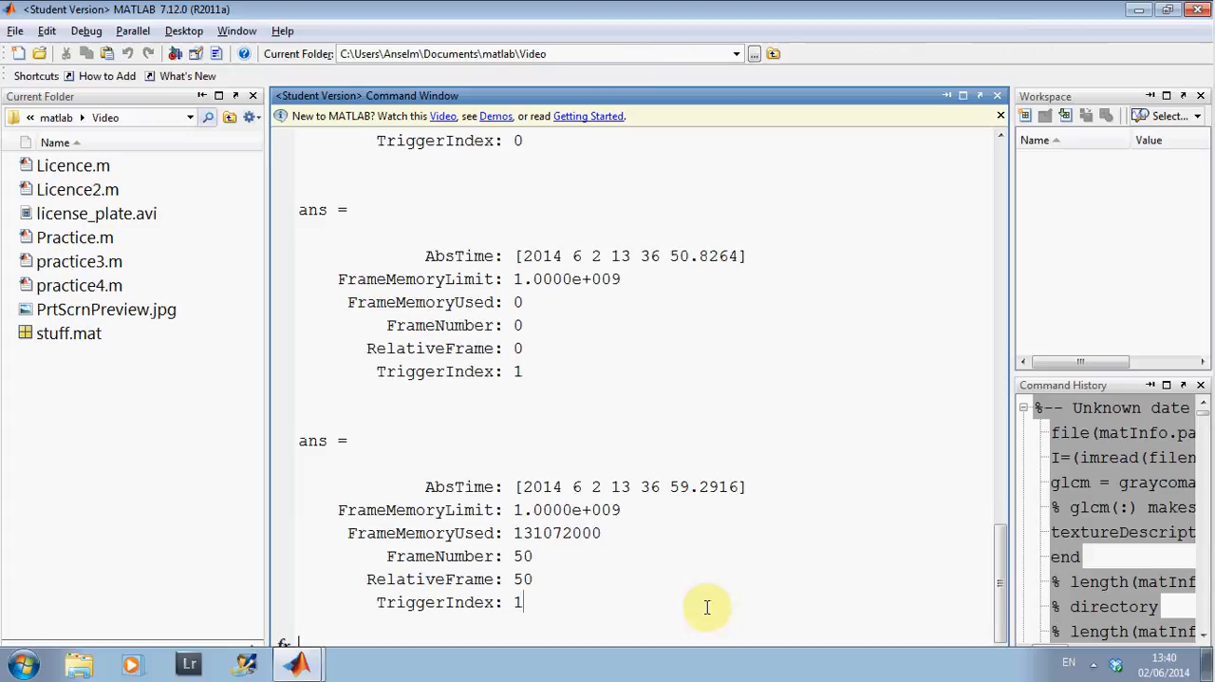
mouse_move(1001, 582)
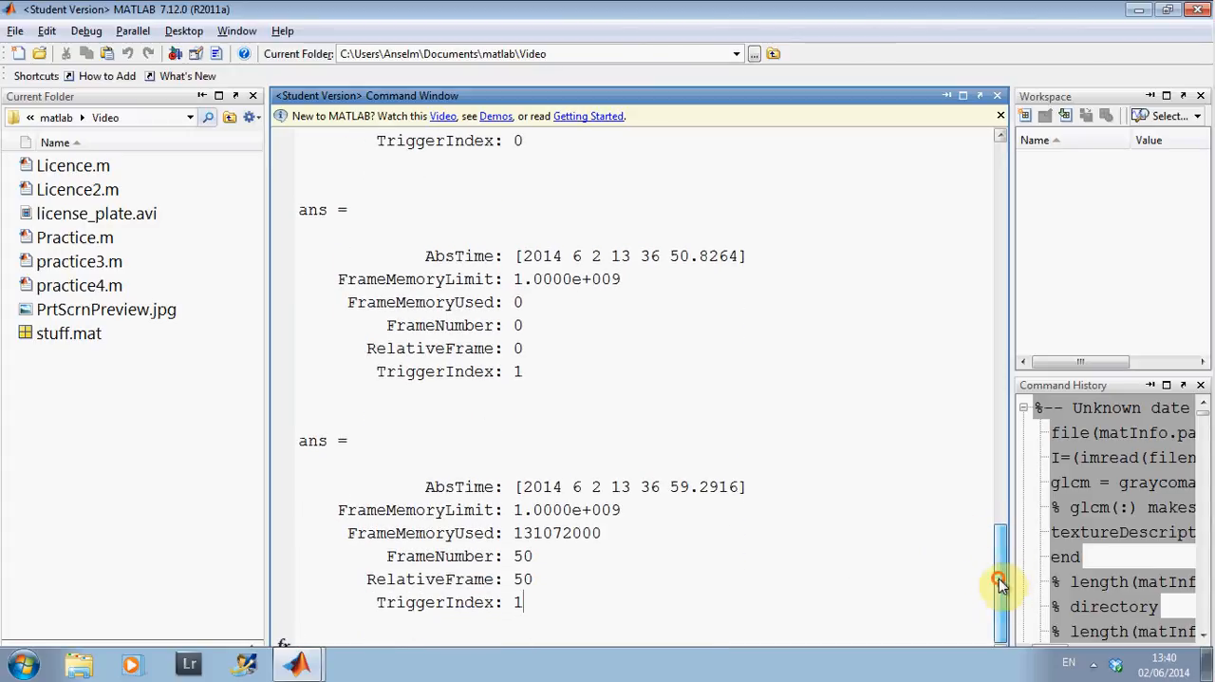
scroll(down, 3)
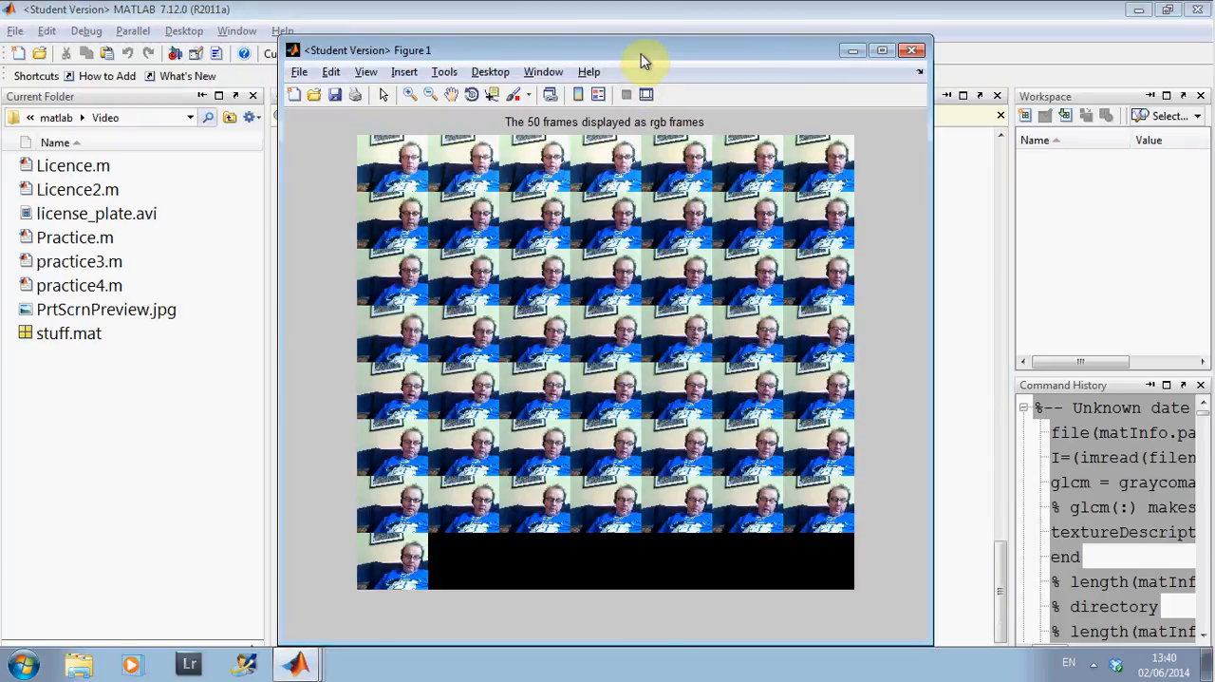
Step: Move the RGB montage figure aside and return to the command output showing frame rates 7.5 and 5
drag(645, 59, 547, 99)
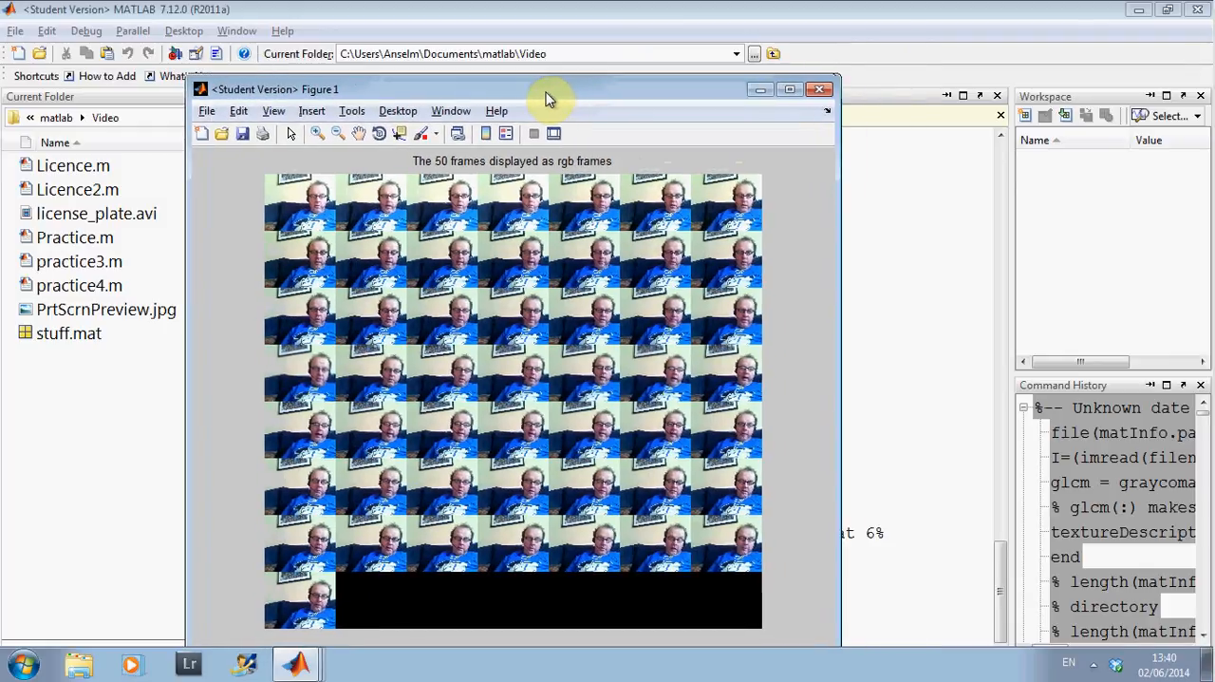
drag(547, 89, 568, 91)
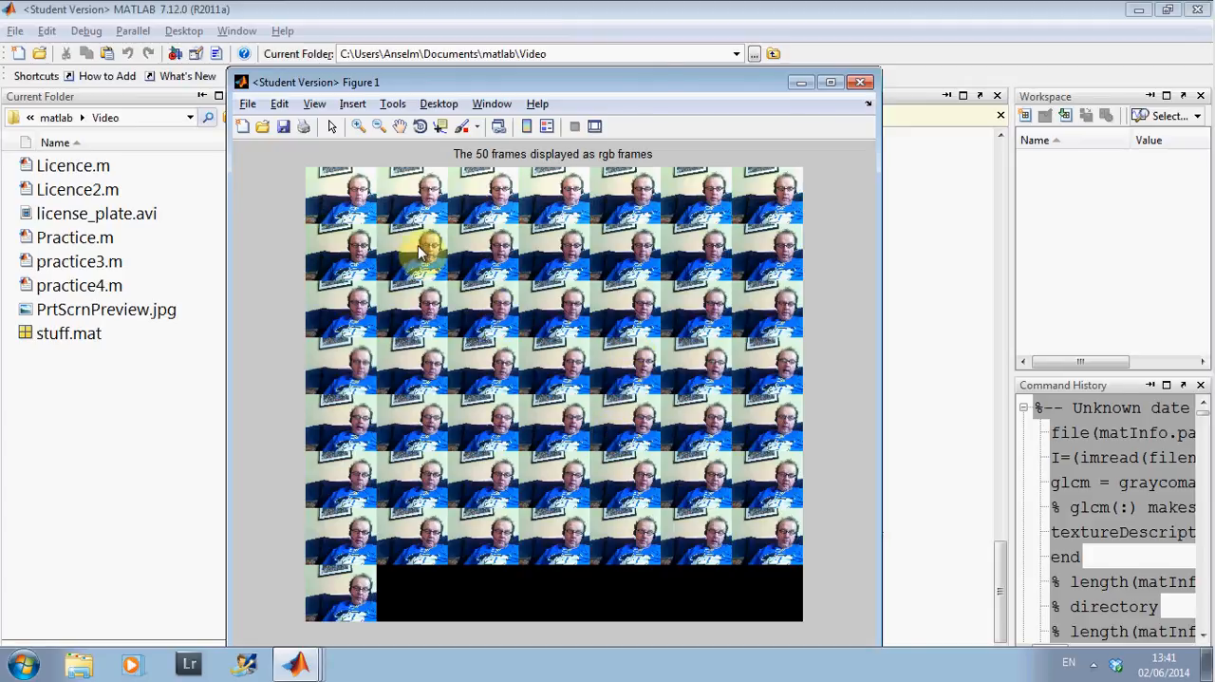
mouse_move(535, 494)
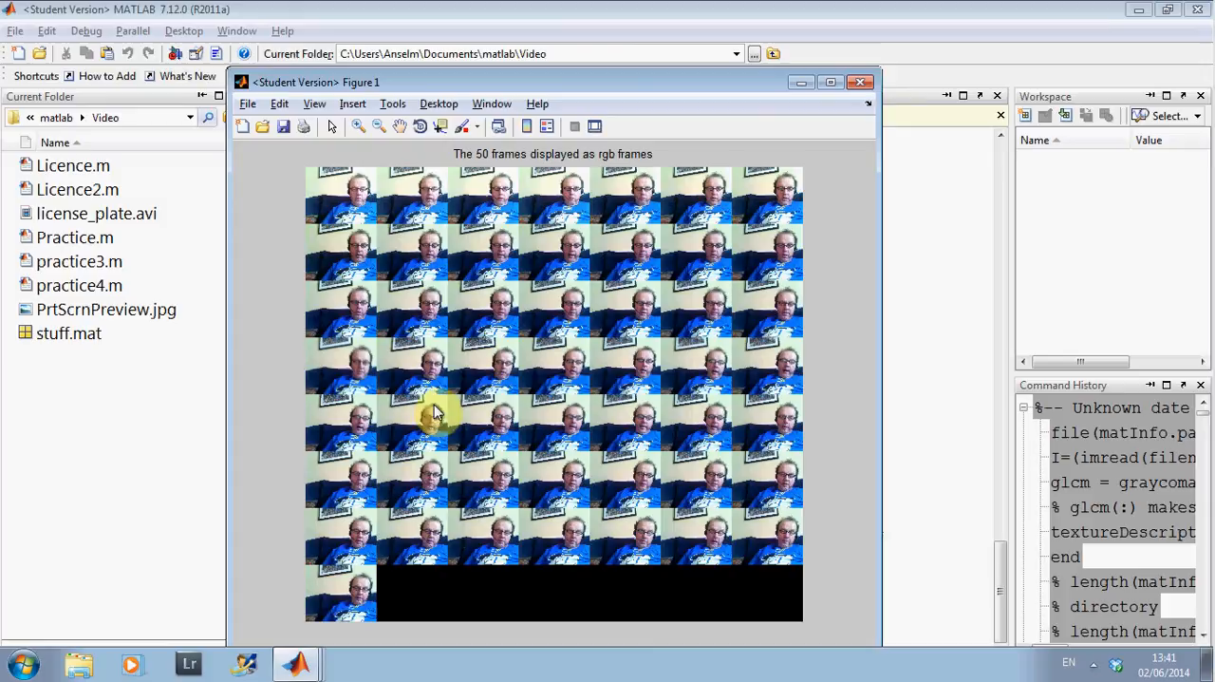
mouse_move(560, 361)
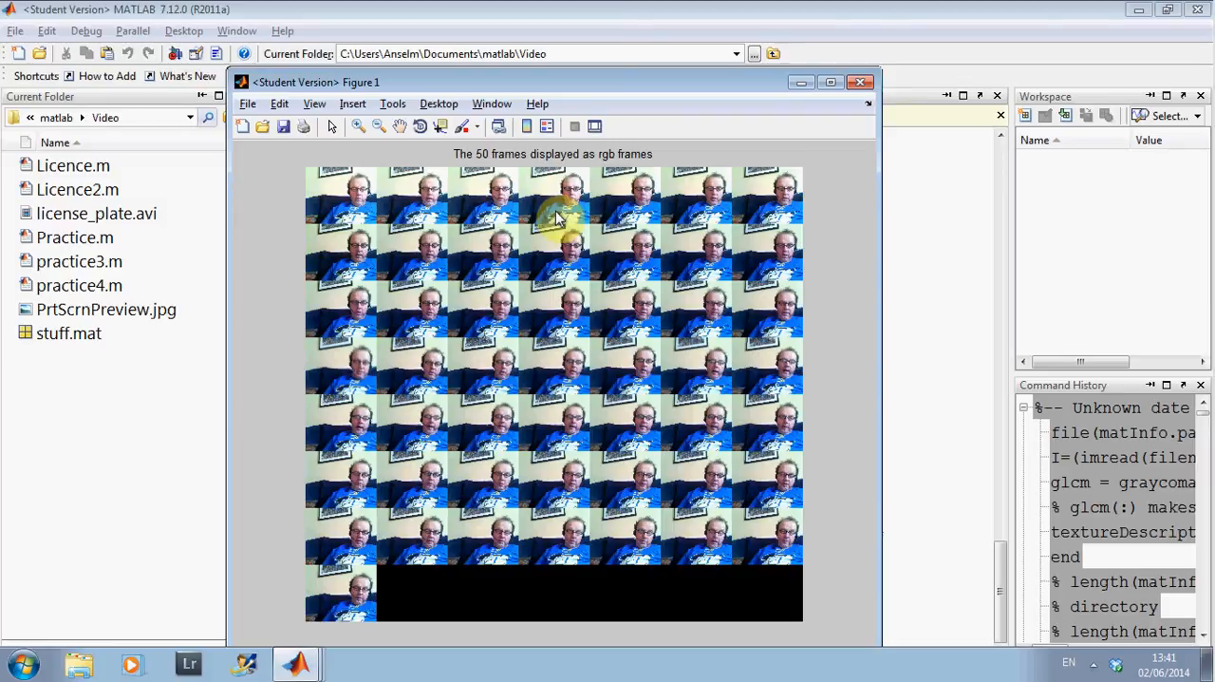
mouse_move(585, 308)
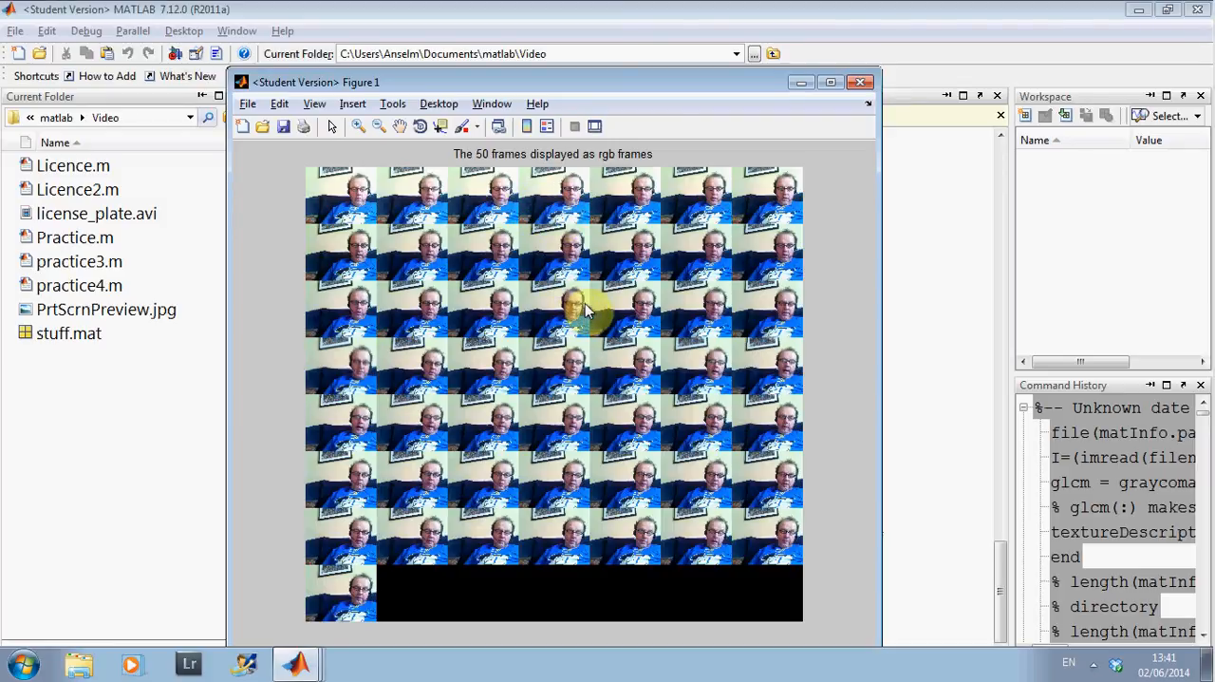
click(860, 82)
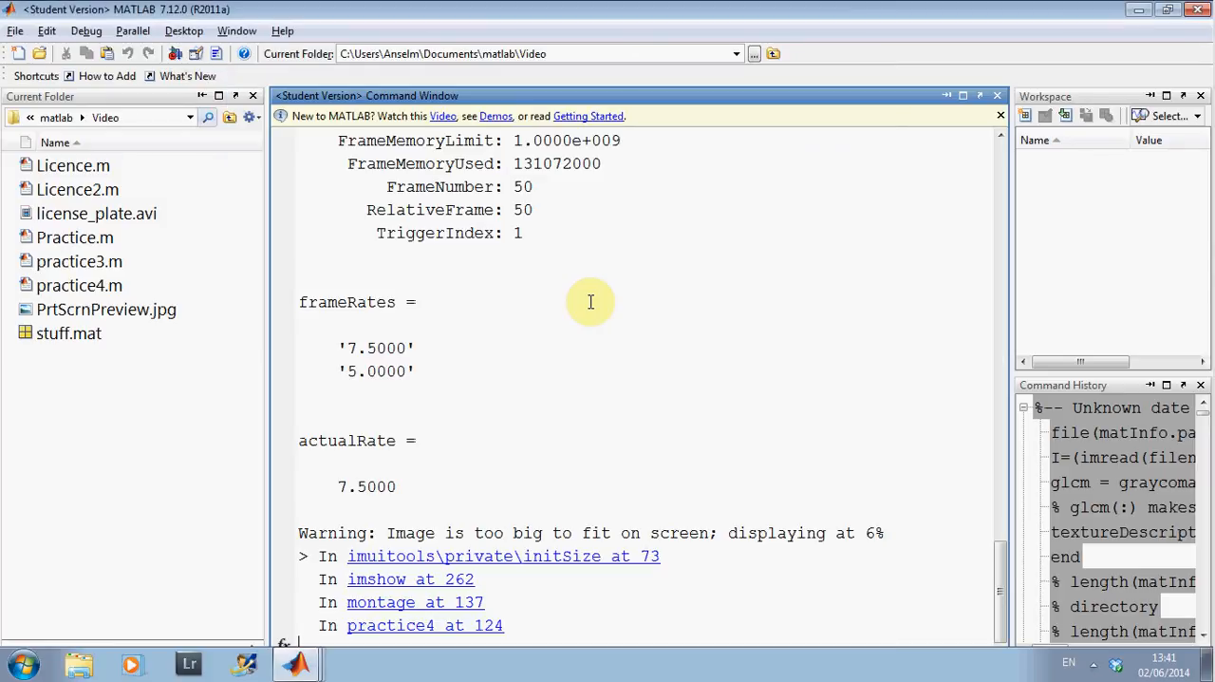